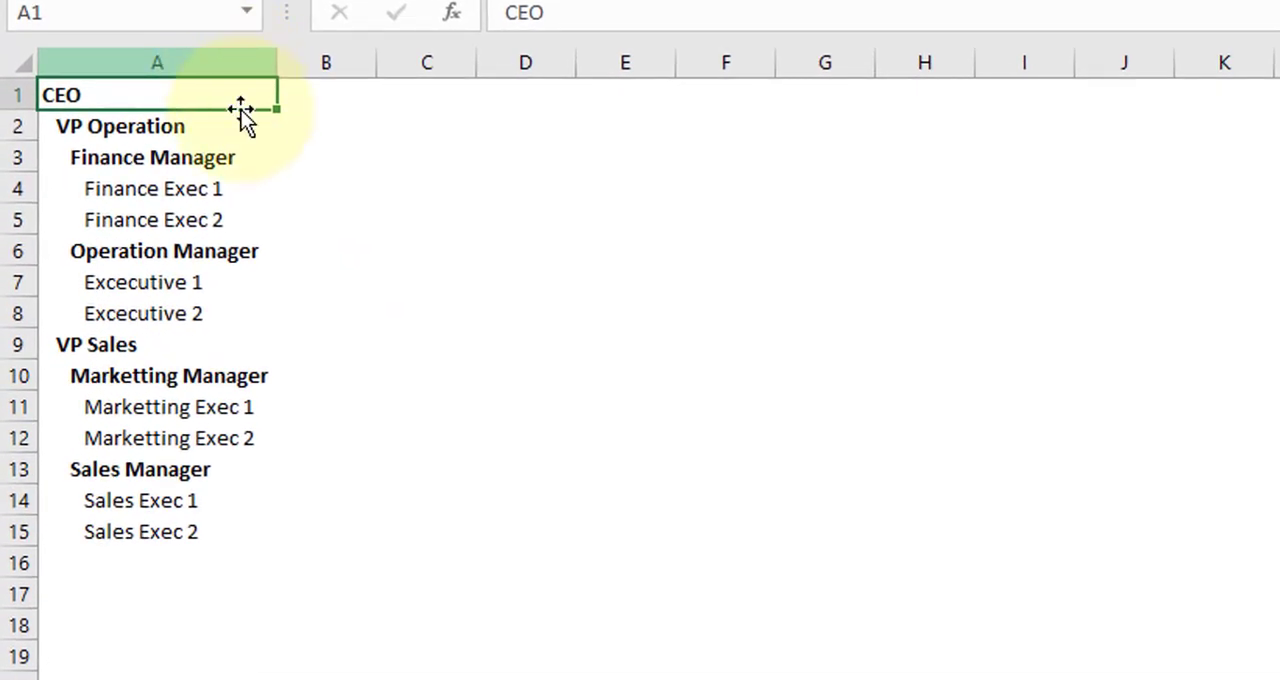
mouse_move(257, 197)
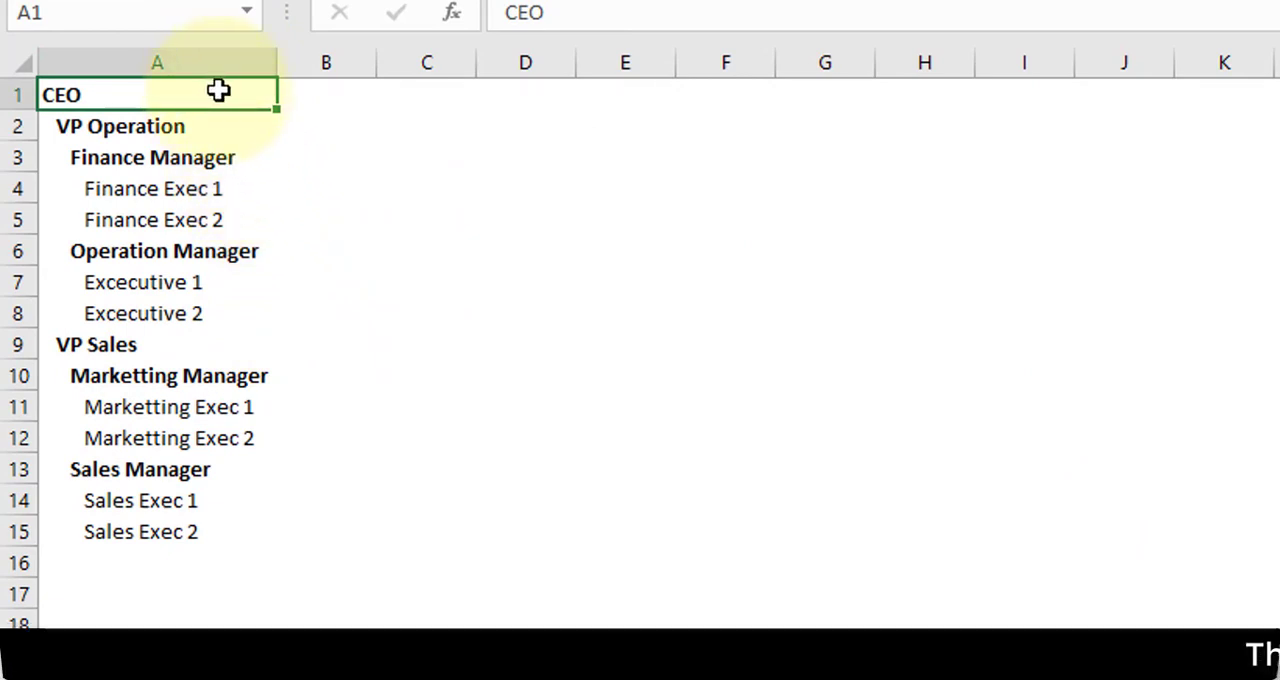
mouse_move(221, 124)
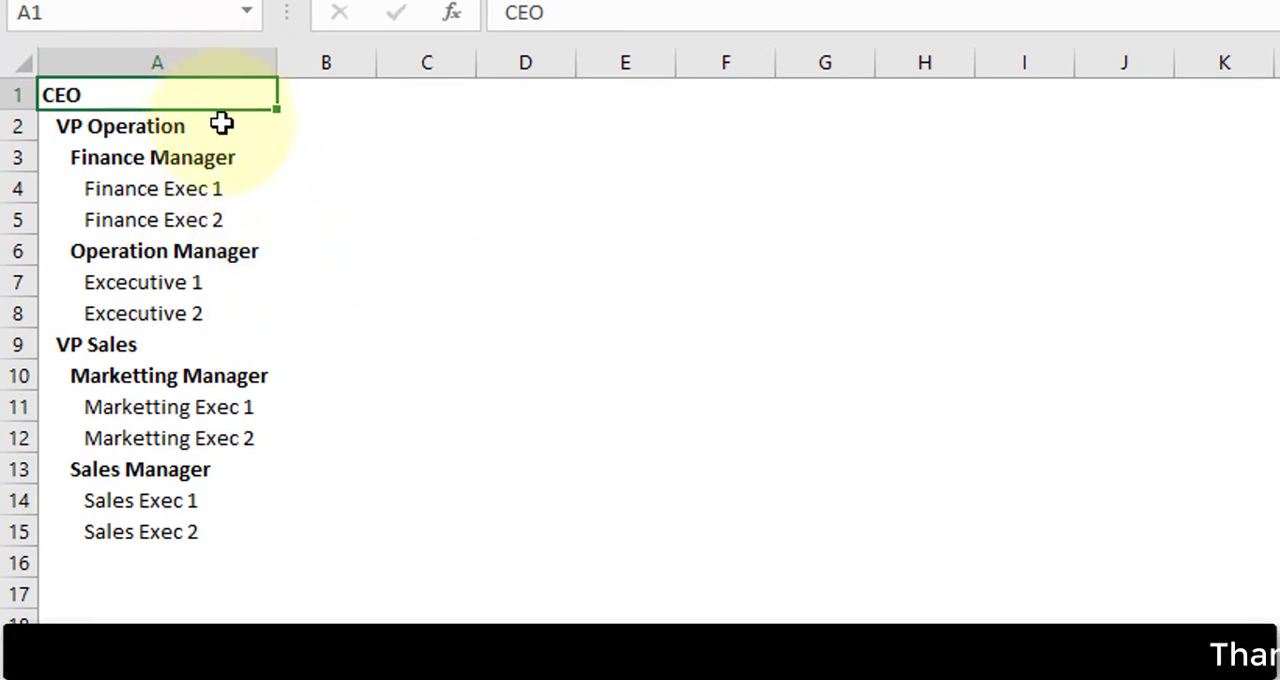
mouse_move(168, 140)
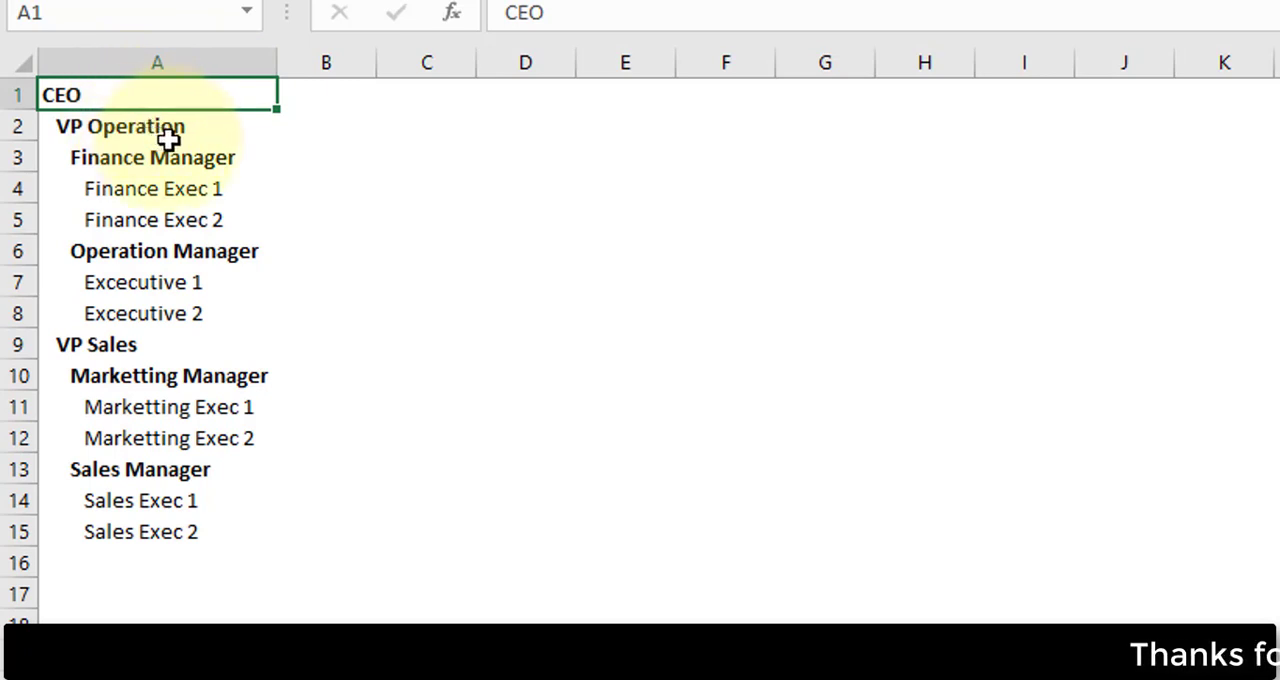
- Check the indented levels by selecting VP Operation (A2) and Finance Manager (A3)
click(120, 125)
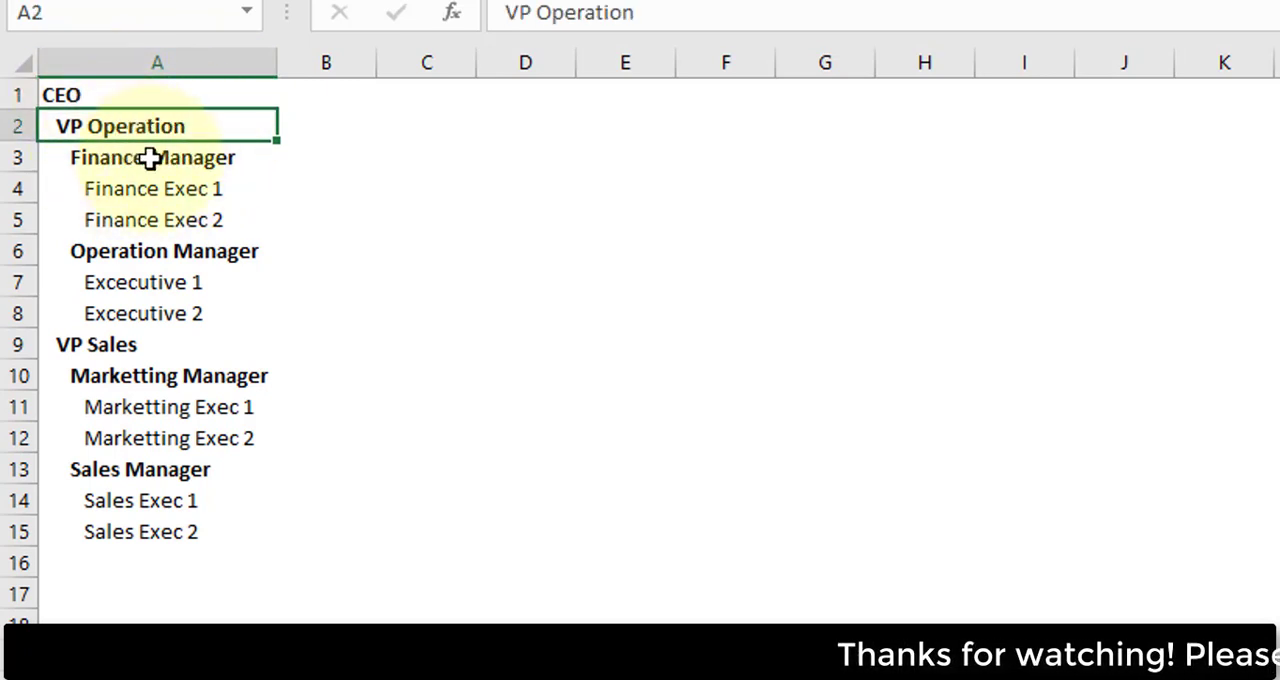
click(152, 157)
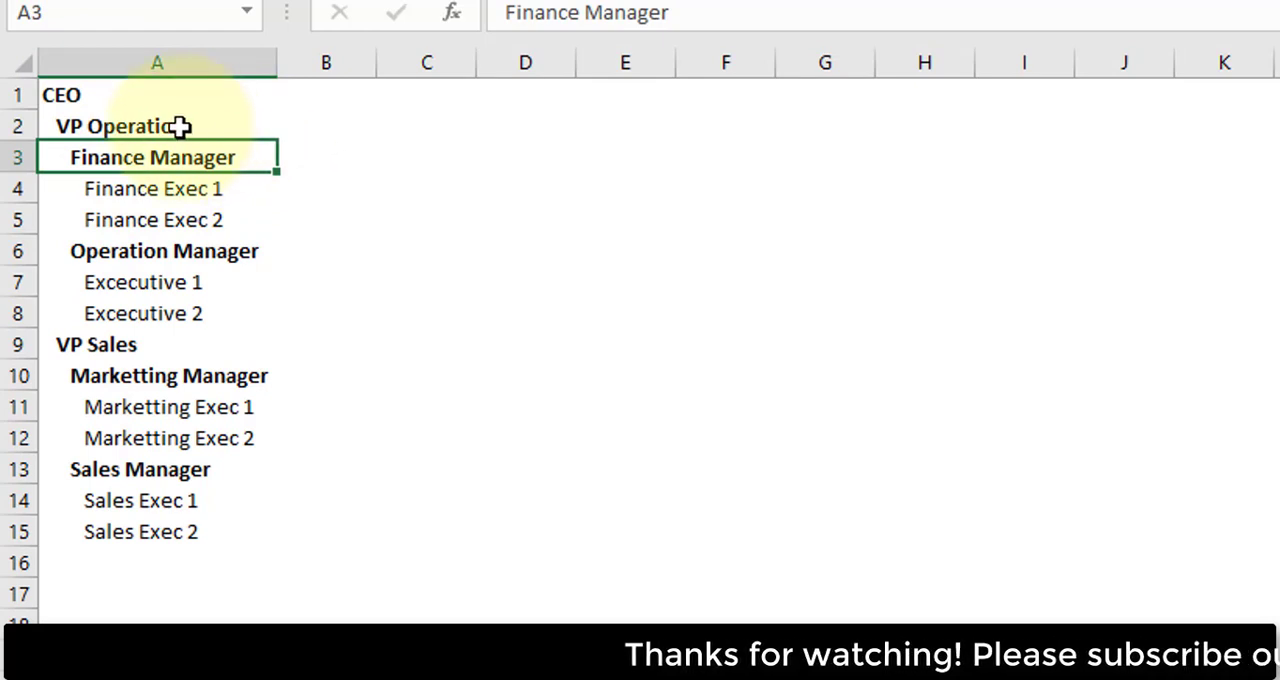
click(156, 125)
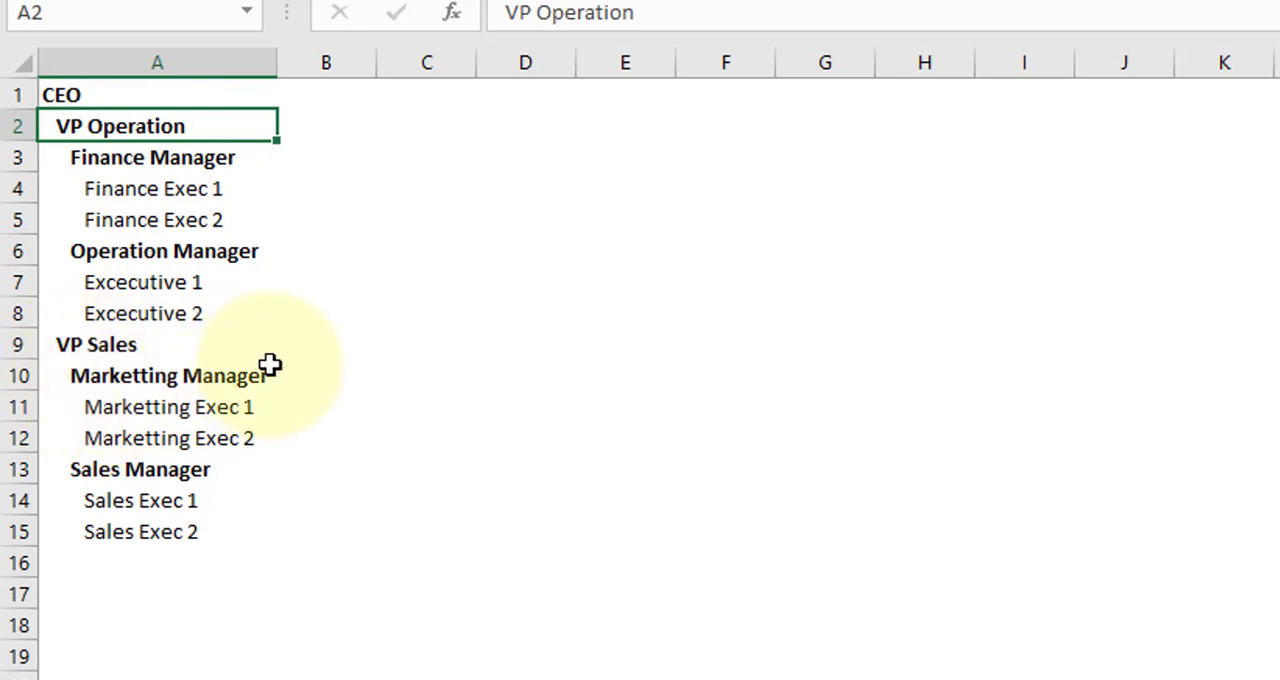
mouse_move(160, 465)
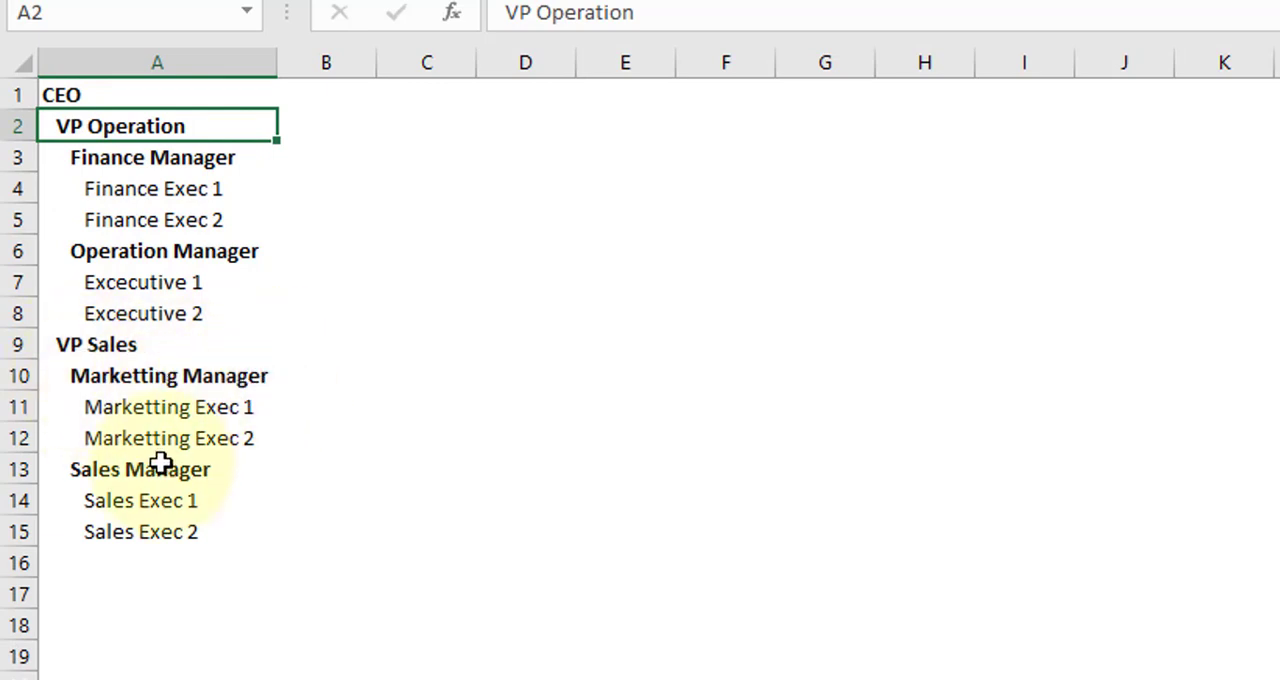
mouse_move(207, 473)
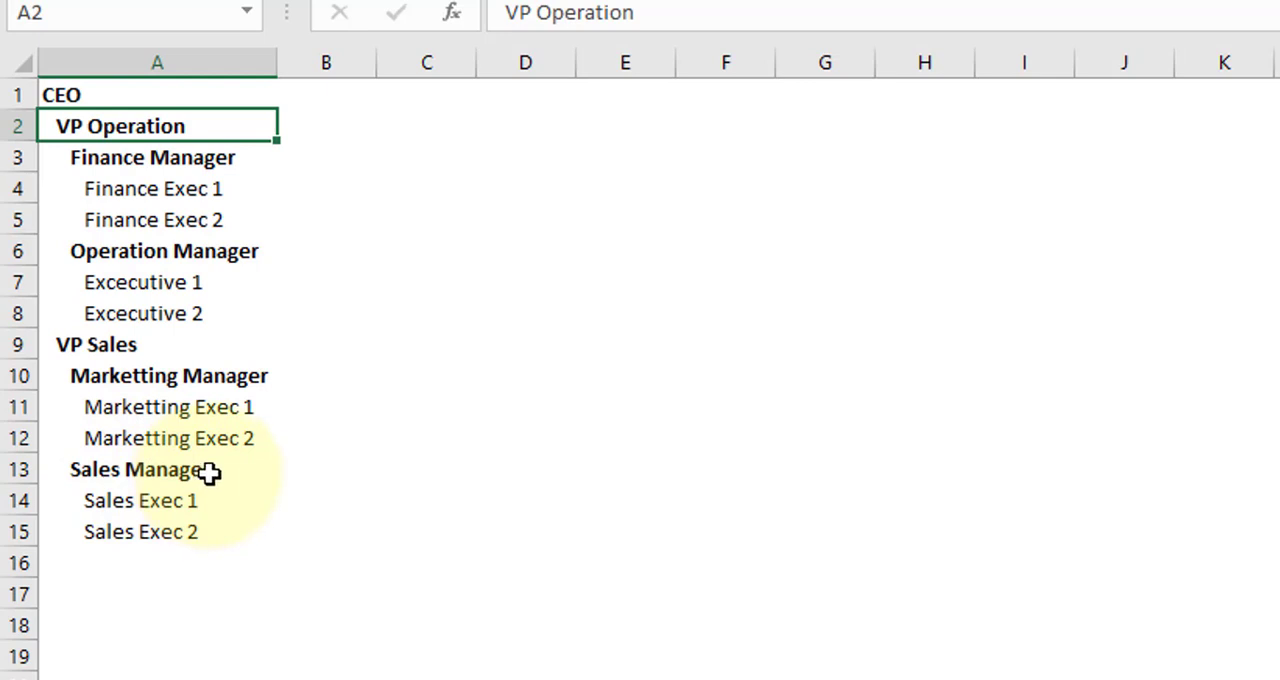
mouse_move(157, 392)
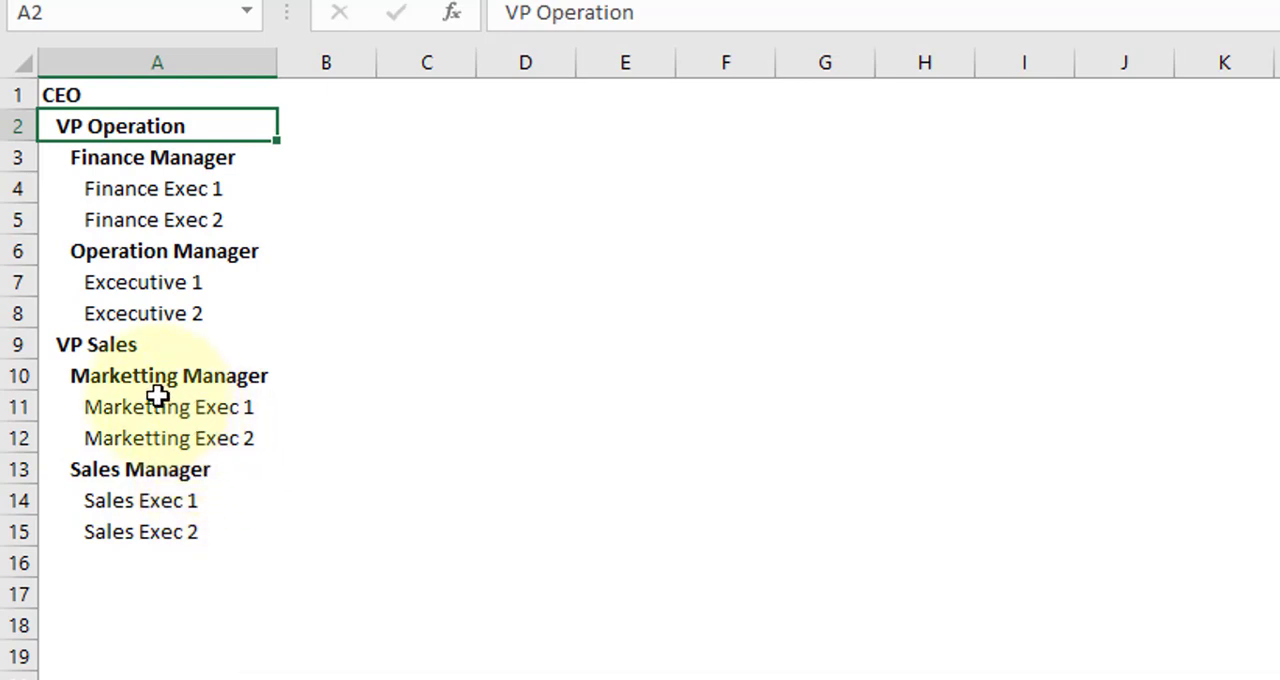
mouse_move(243, 438)
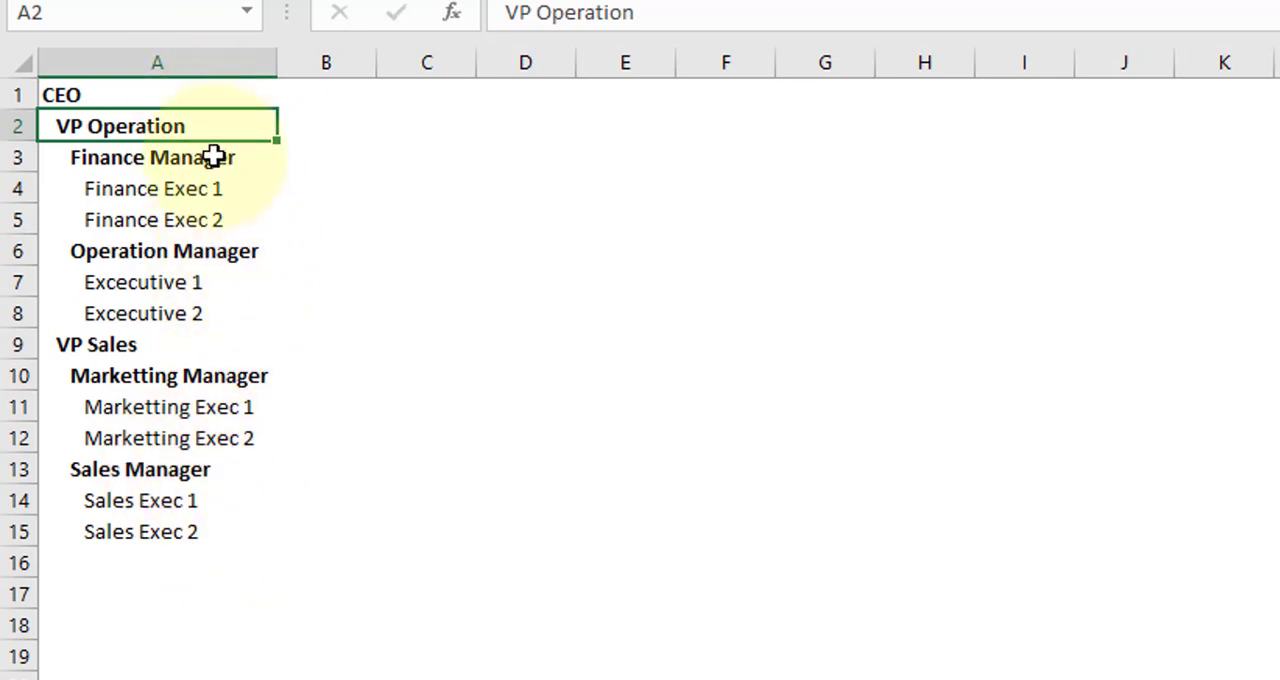
mouse_move(200, 88)
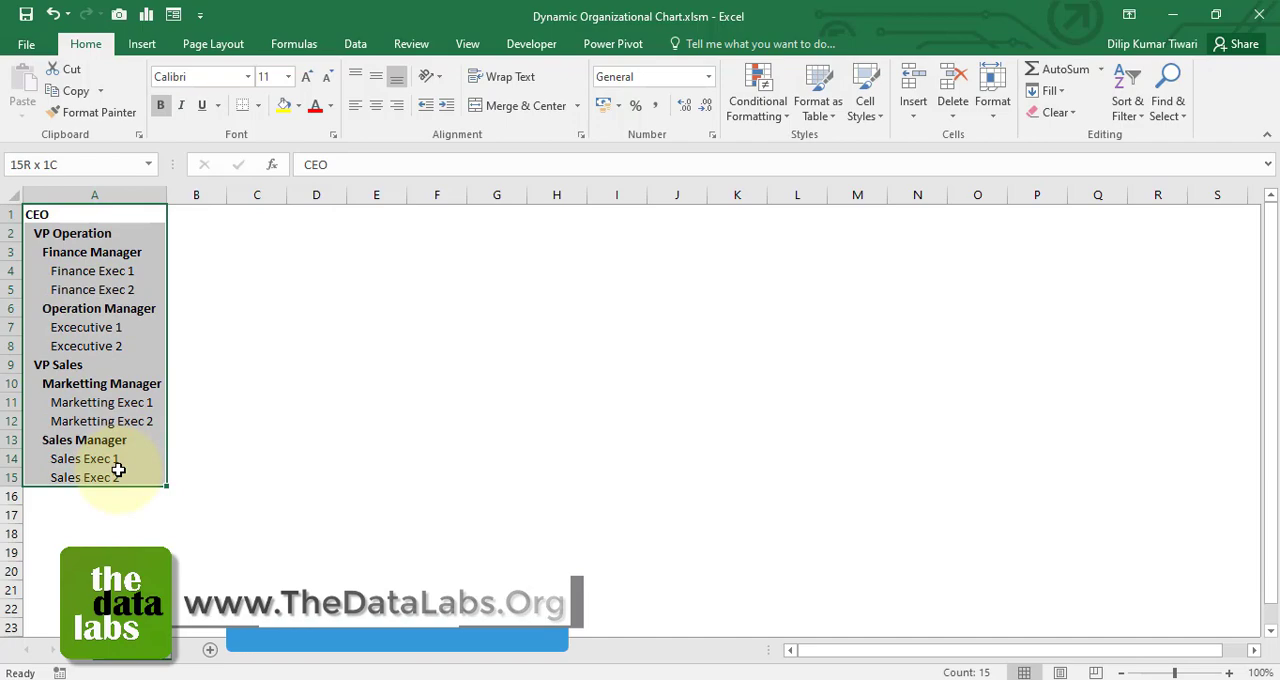
- Copy the A1:A15 hierarchy with Ctrl+C and show the Insert ribbon's illustration options
key(ctrl+c)
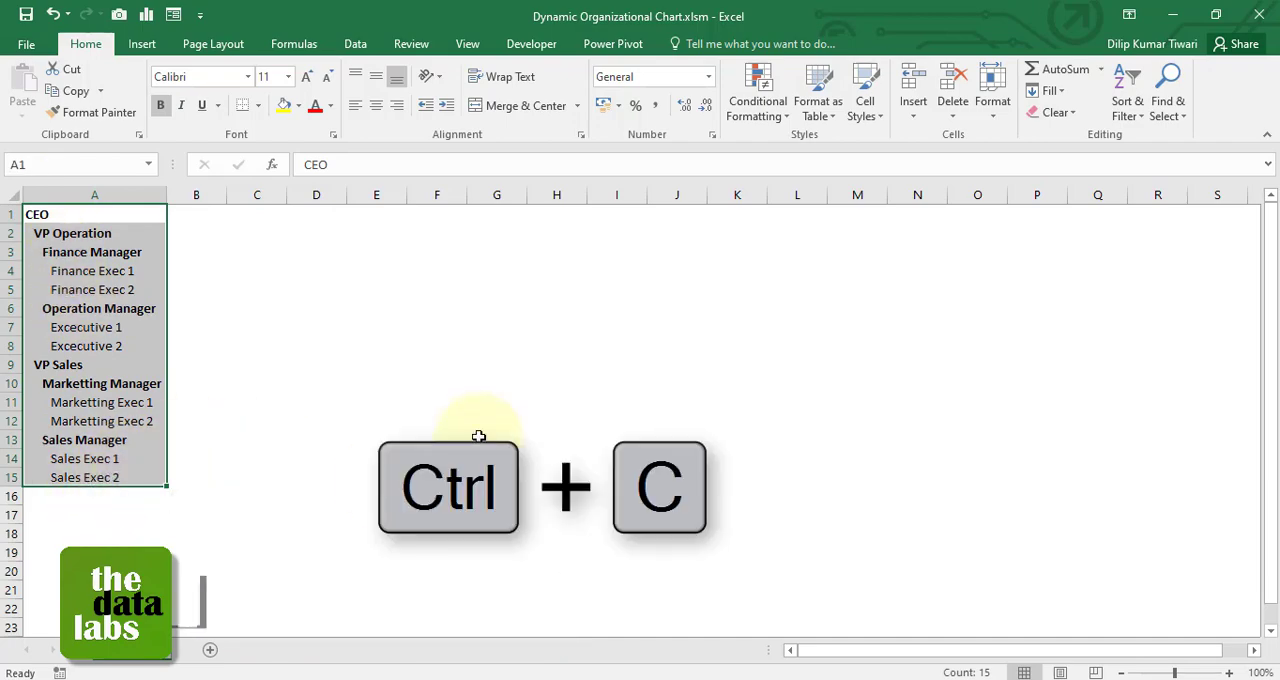
key(ctrl+c)
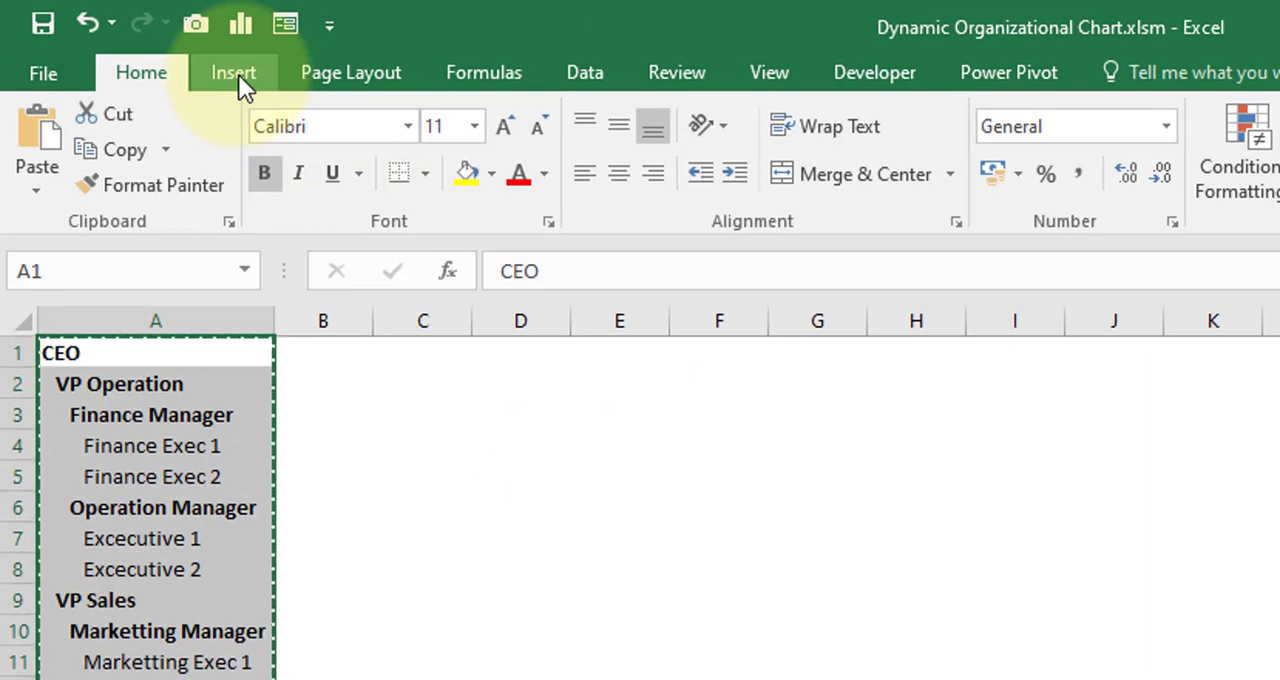
click(233, 72)
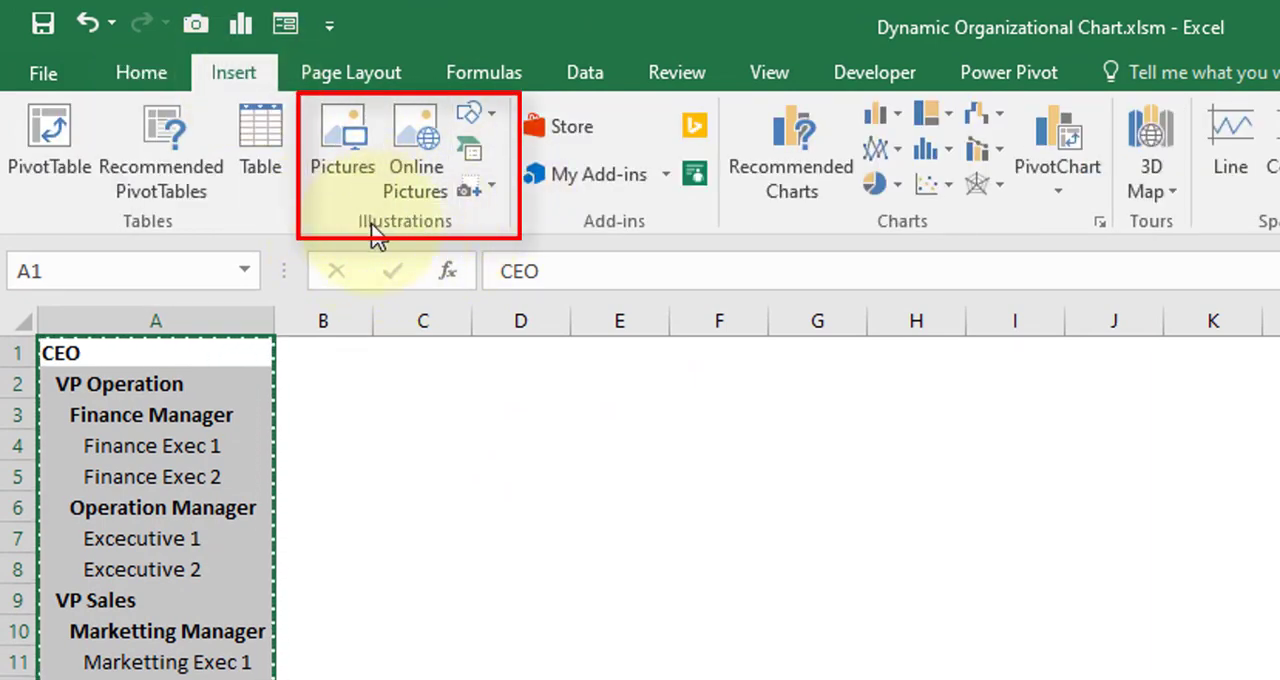
mouse_move(470, 150)
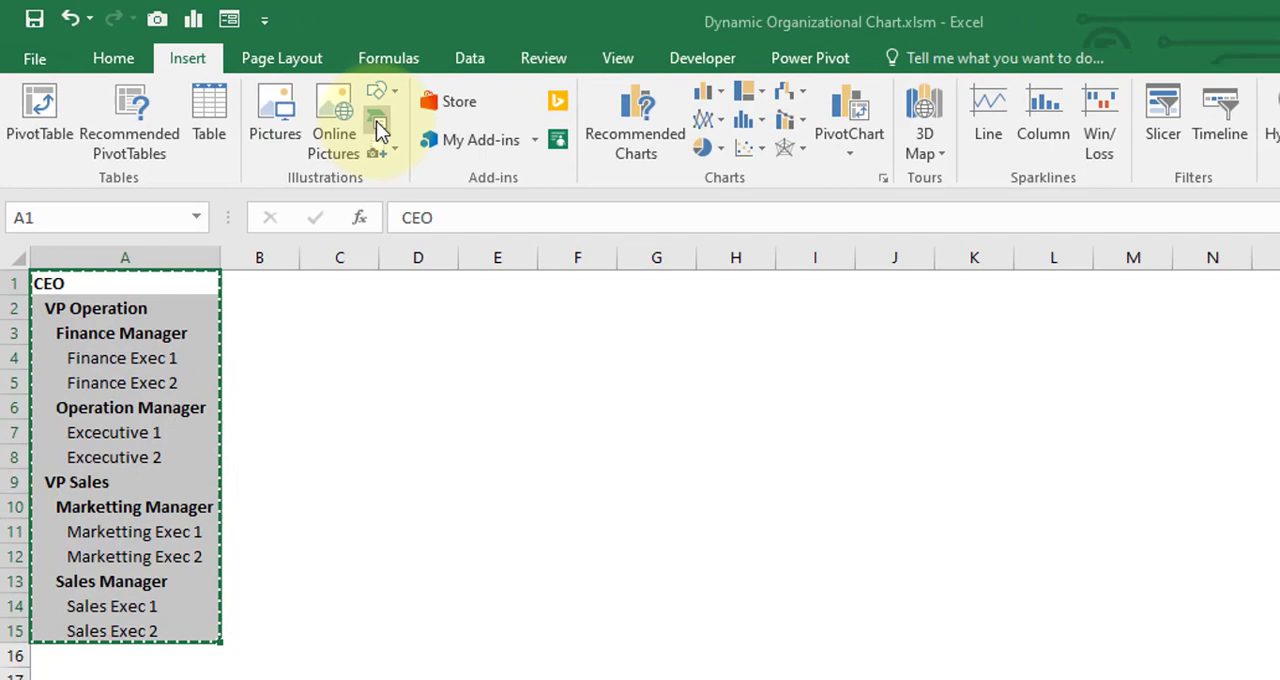
- Insert a SmartArt Organization Chart from the Hierarchy category
click(378, 115)
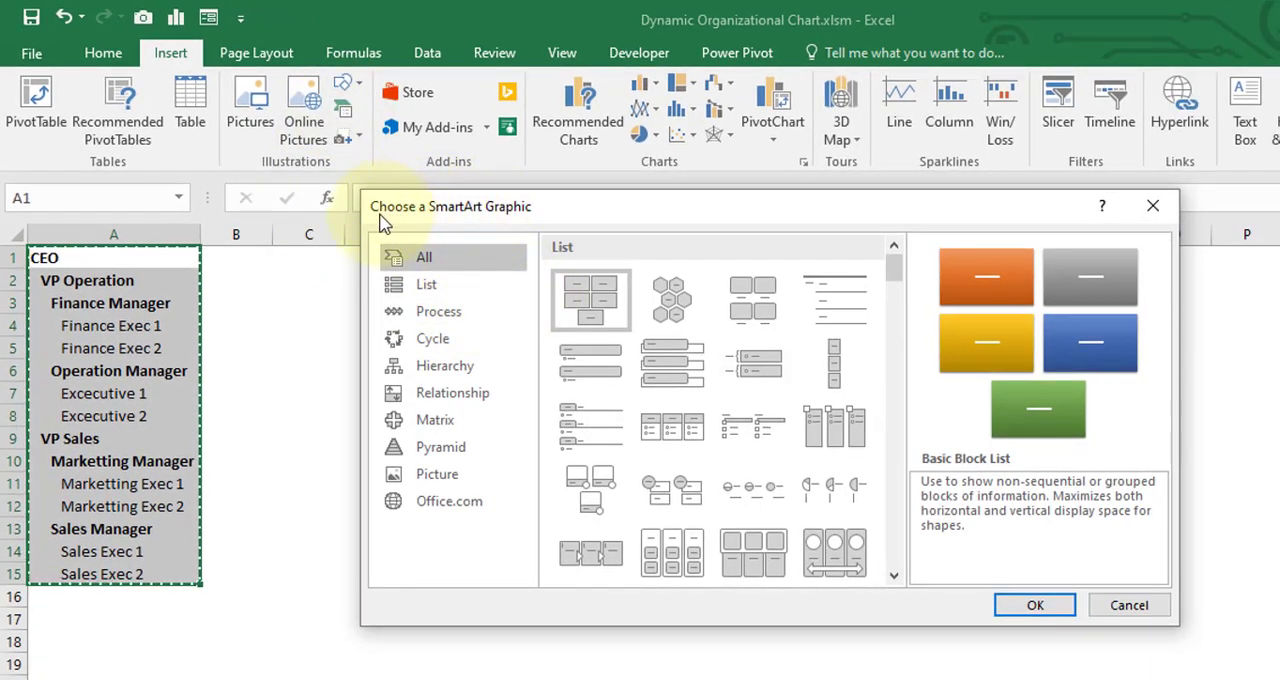
mouse_move(525, 223)
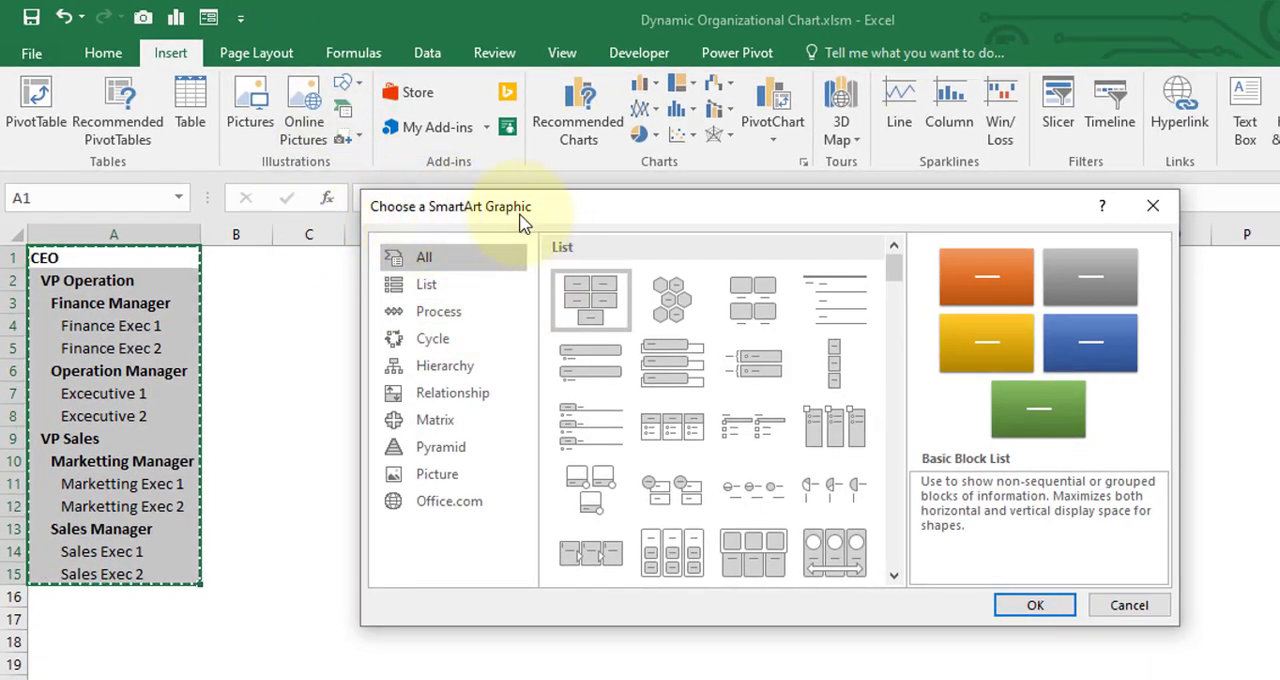
mouse_move(418, 350)
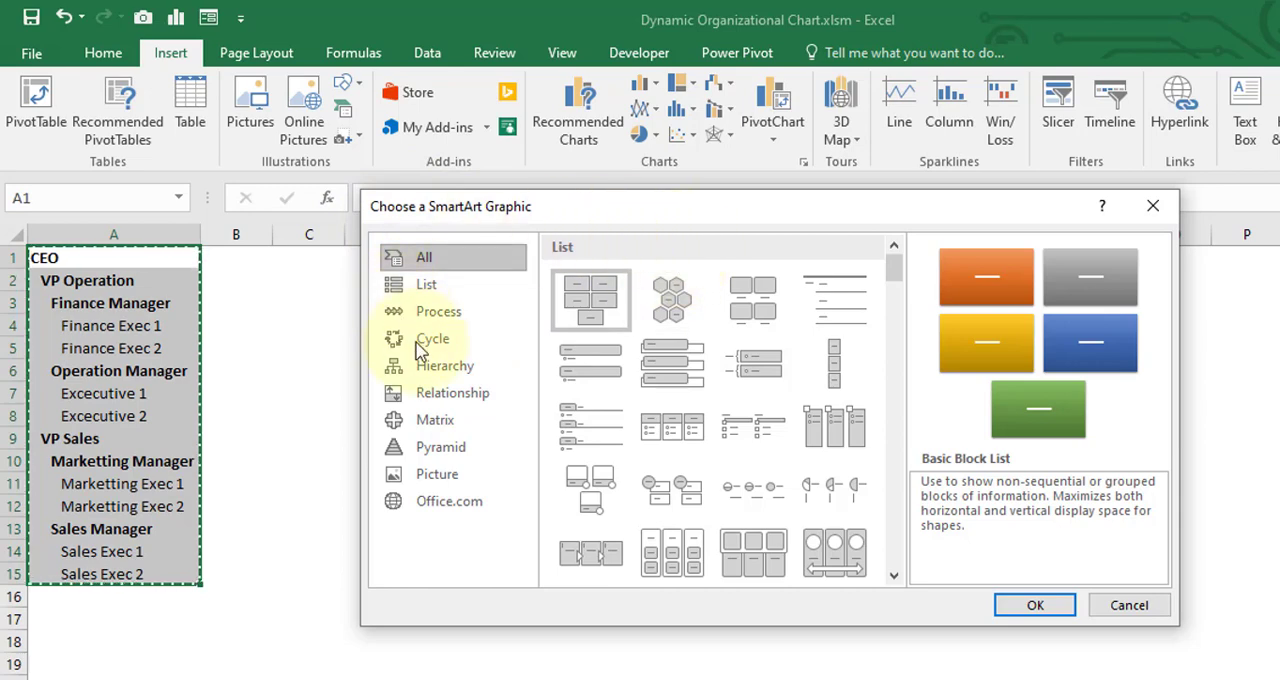
mouse_move(440, 365)
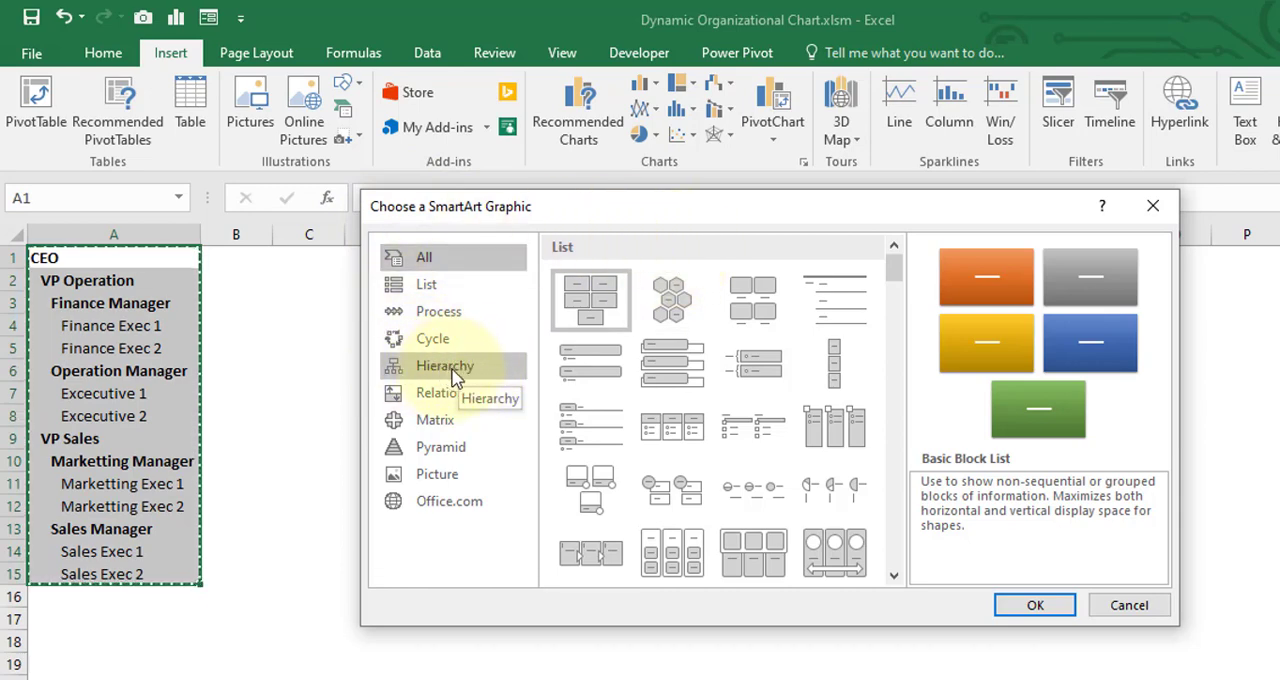
click(444, 365)
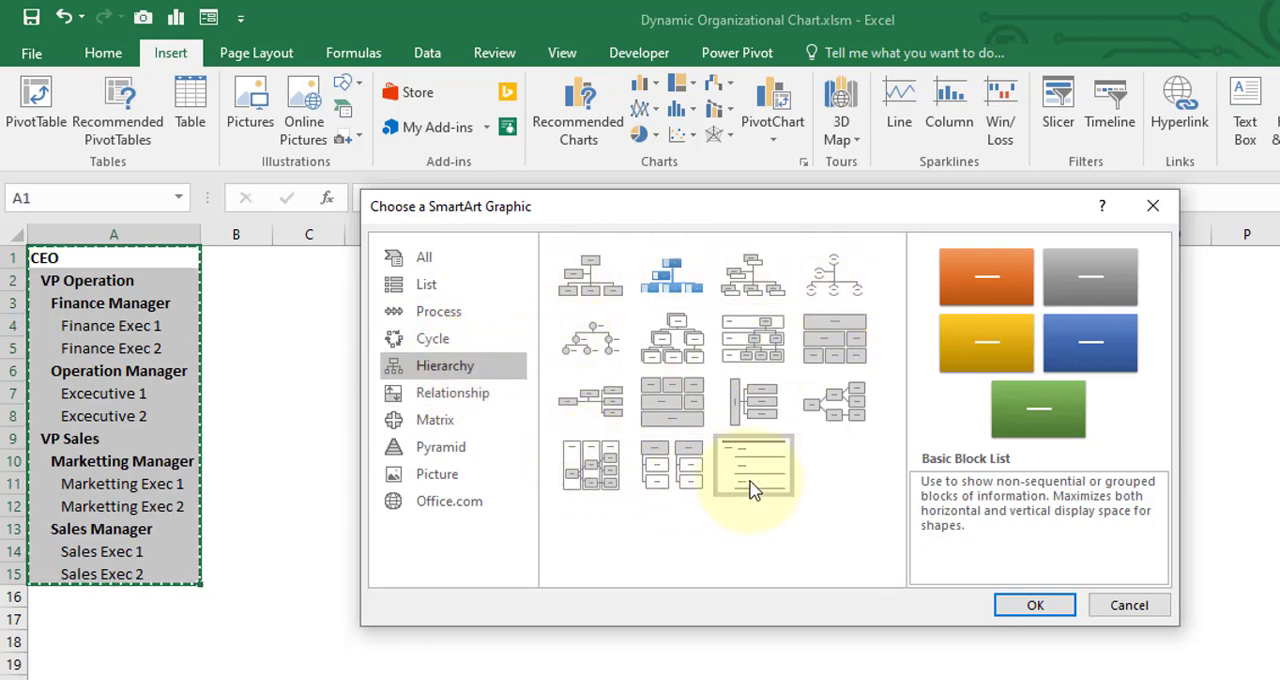
mouse_move(672, 275)
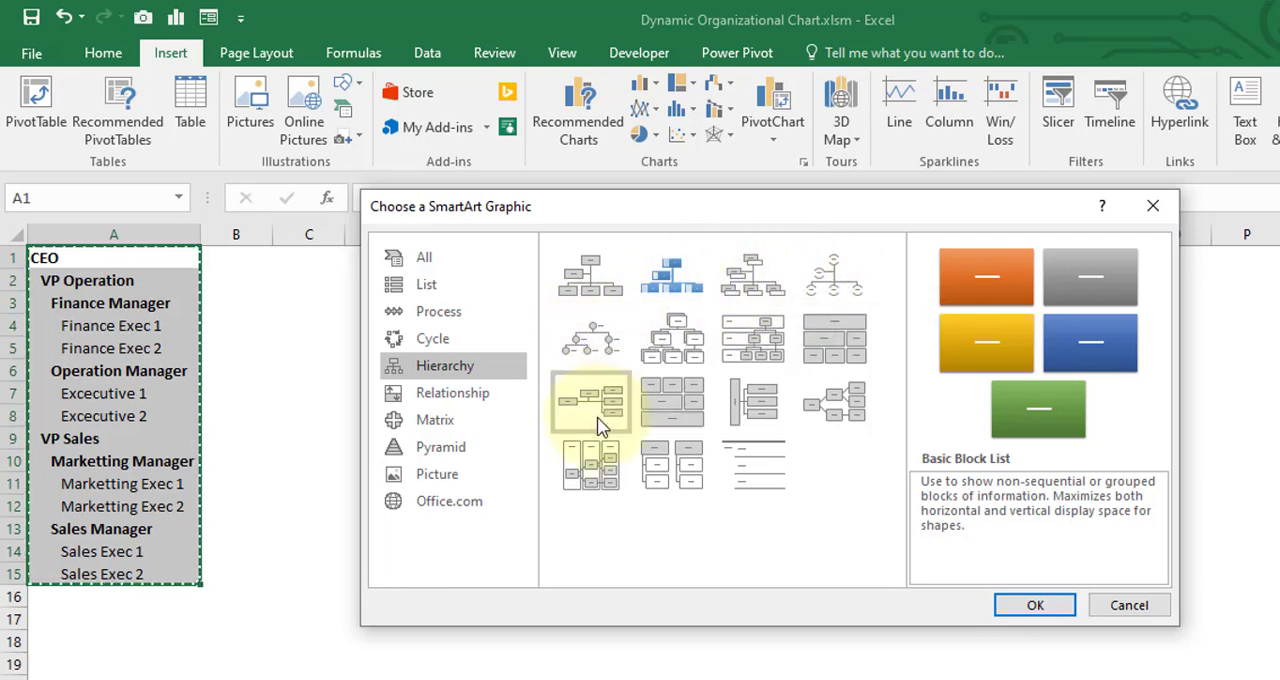
click(590, 275)
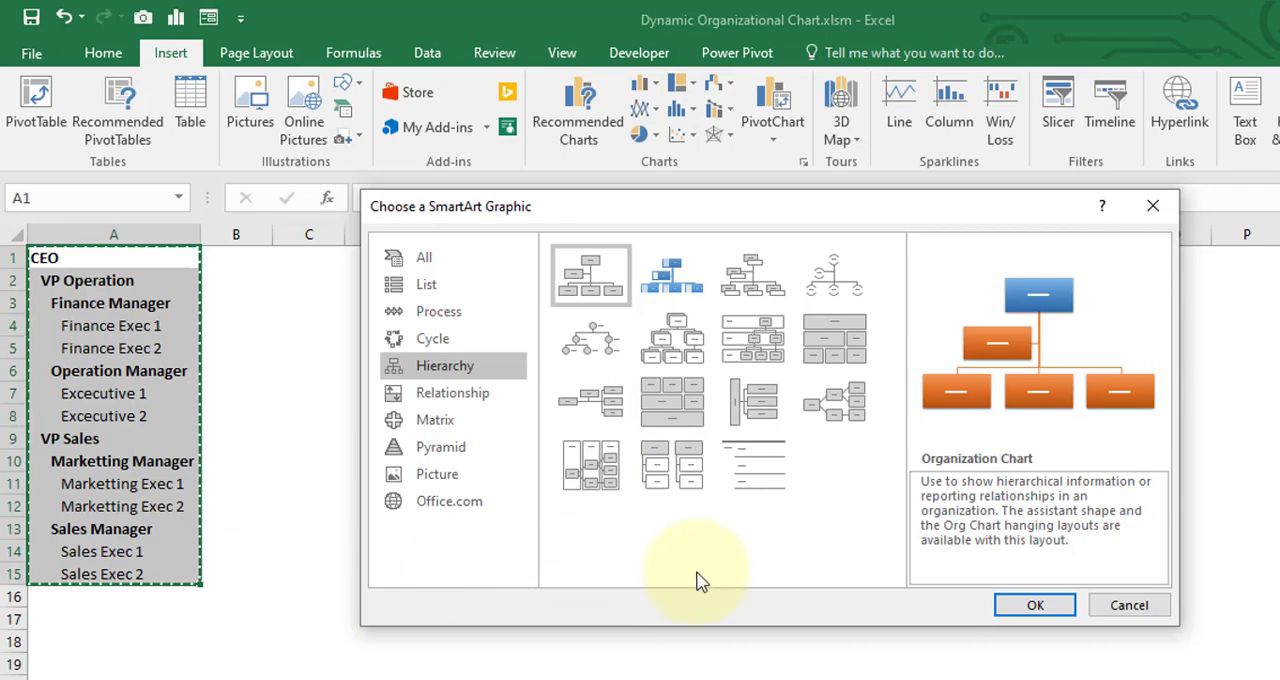
click(1034, 604)
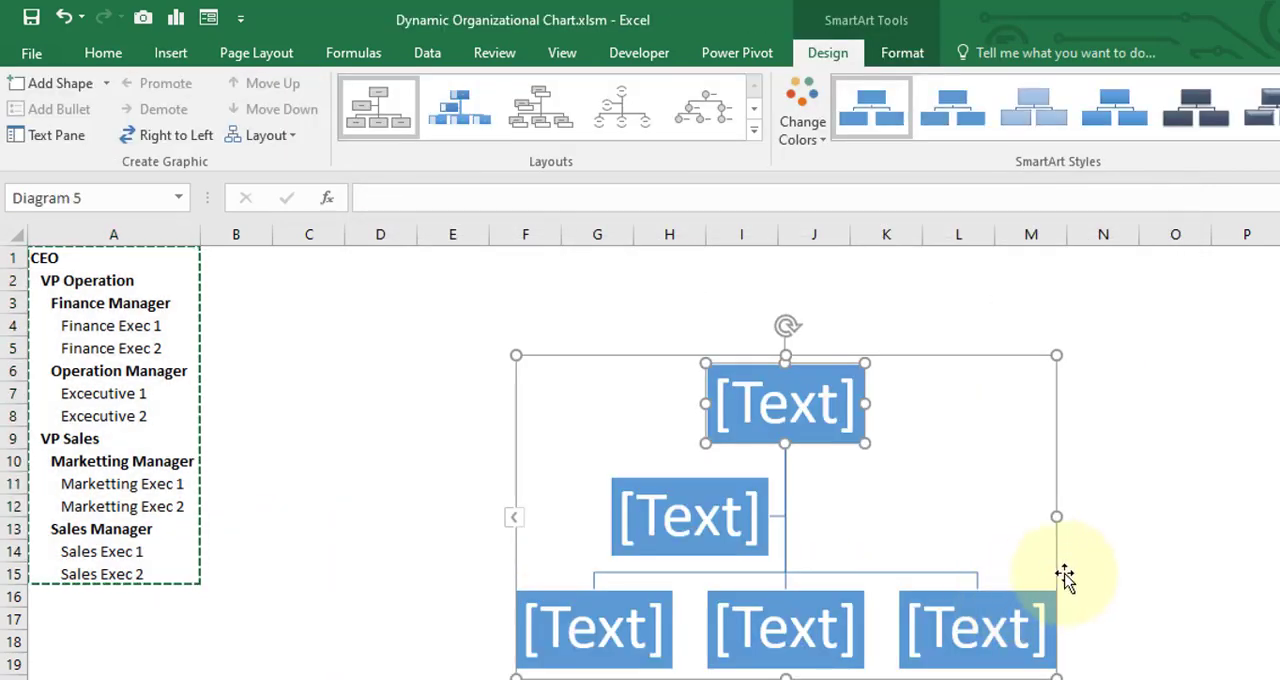
mouse_move(1020, 400)
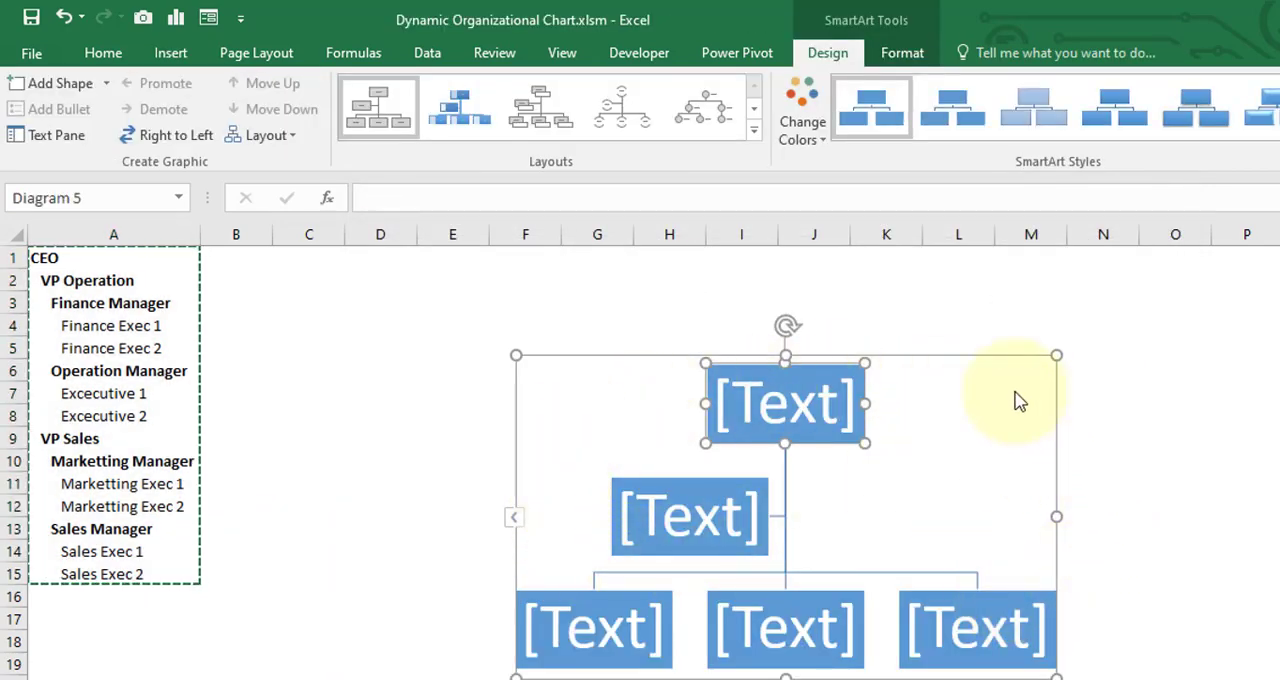
mouse_move(670, 462)
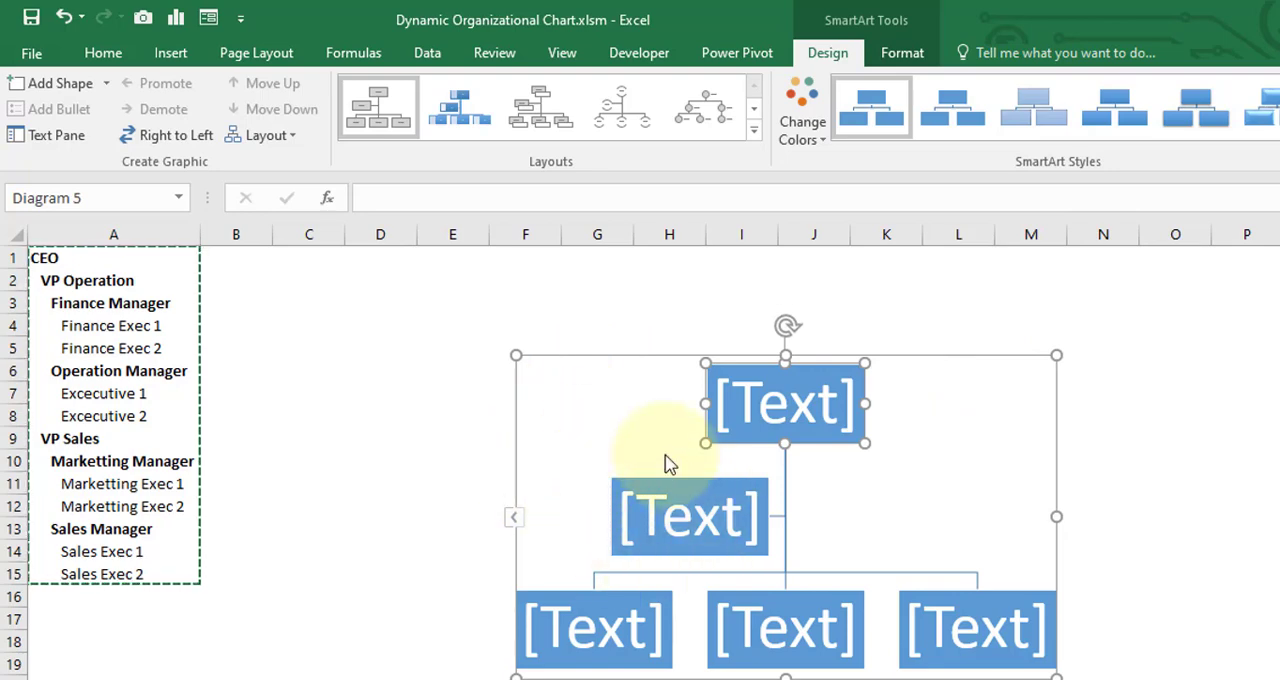
mouse_move(640, 435)
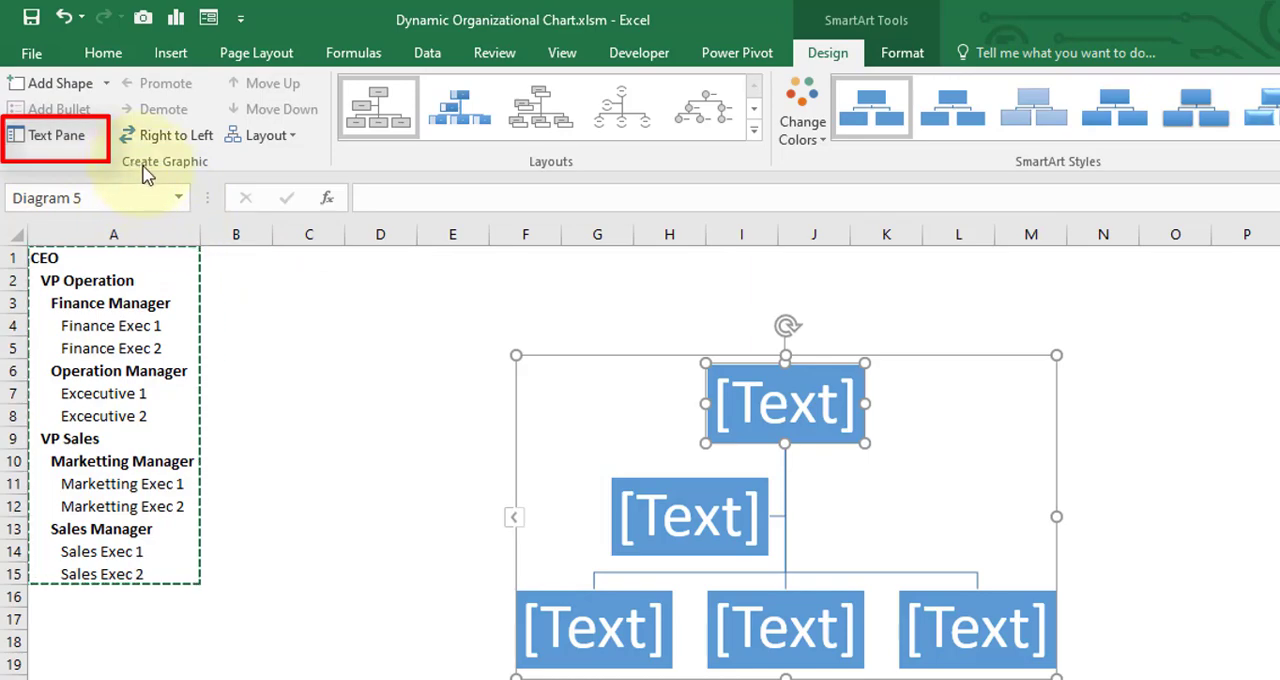
mouse_move(140, 163)
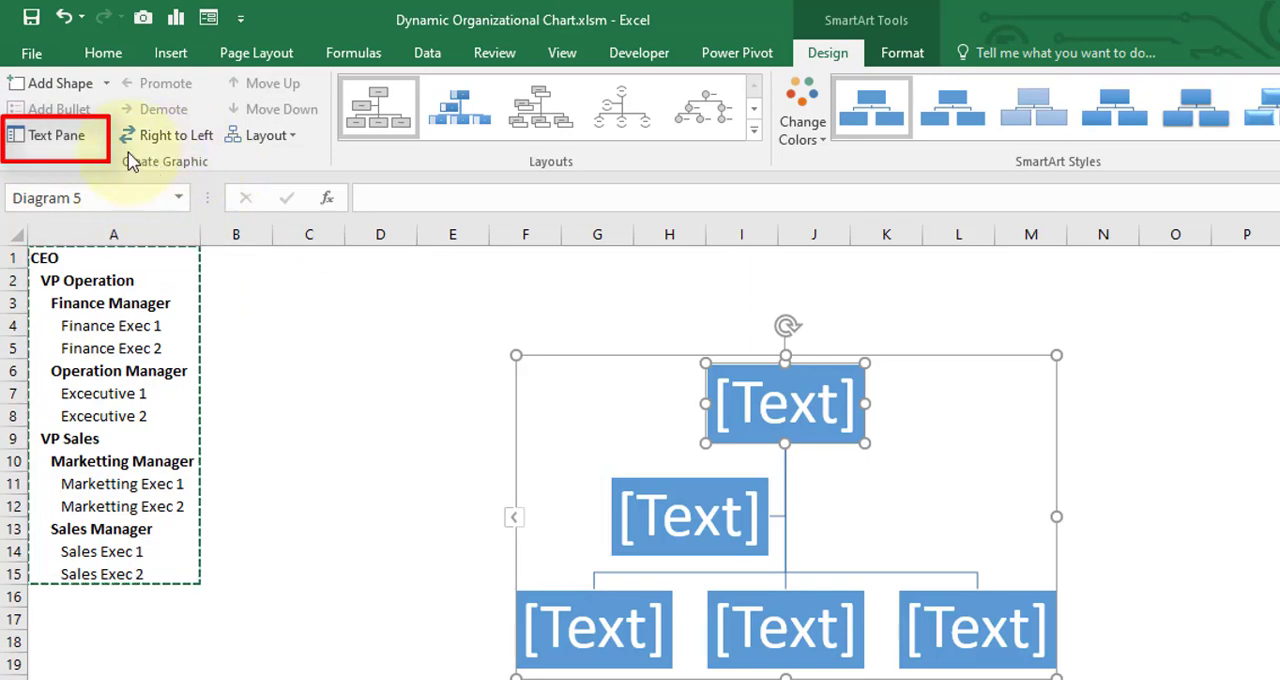
- Show the SmartArt Text Pane for the placeholder org chart
click(56, 135)
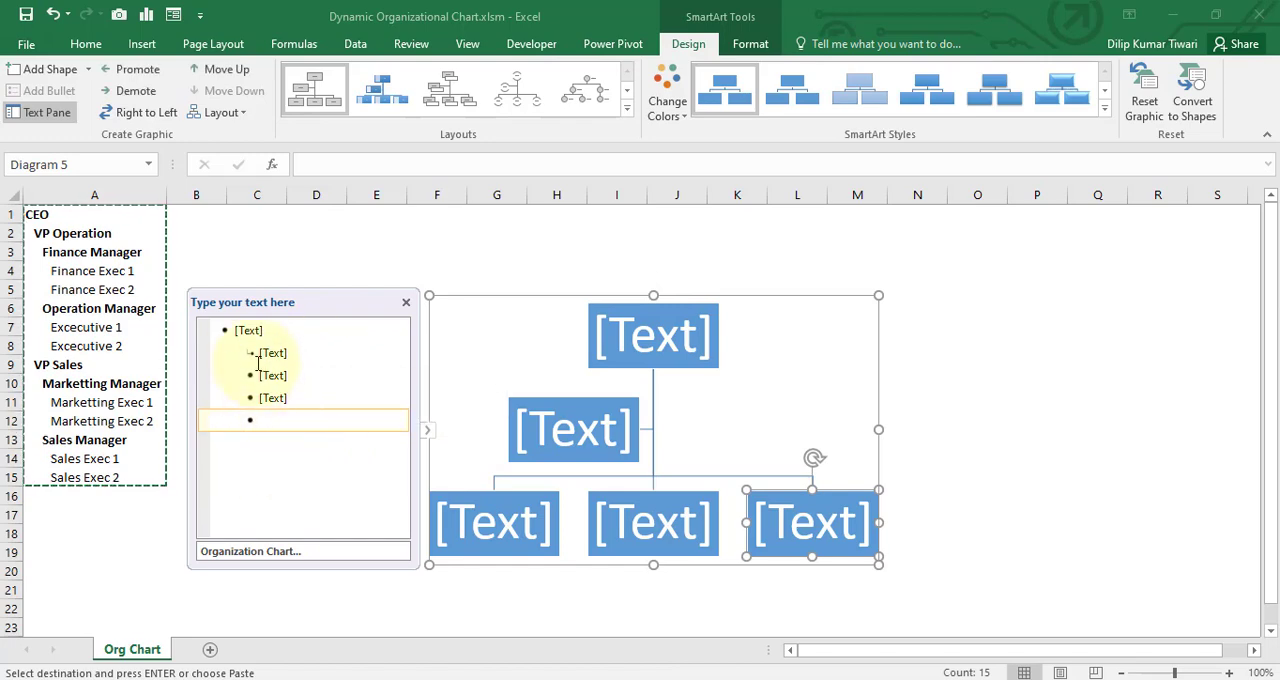
- Replace the Text Pane placeholders with the copied CEO-to-Sales Exec 2 list
key(ctrl+a)
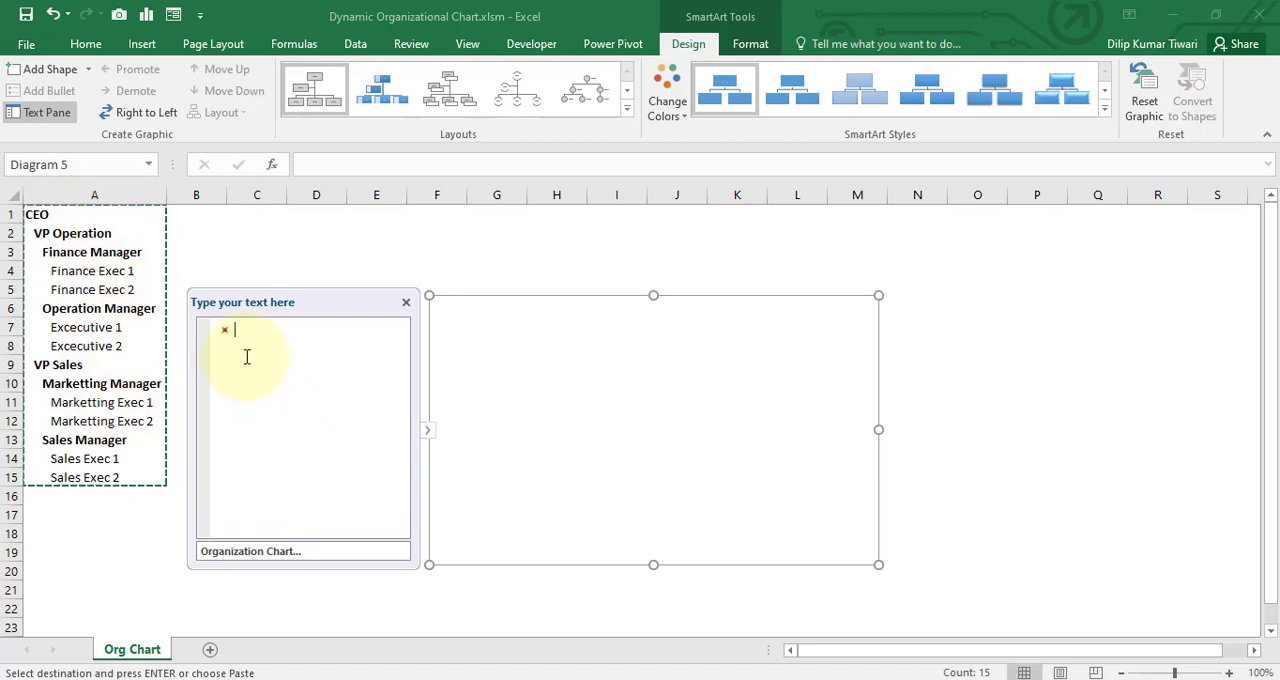
mouse_move(261, 362)
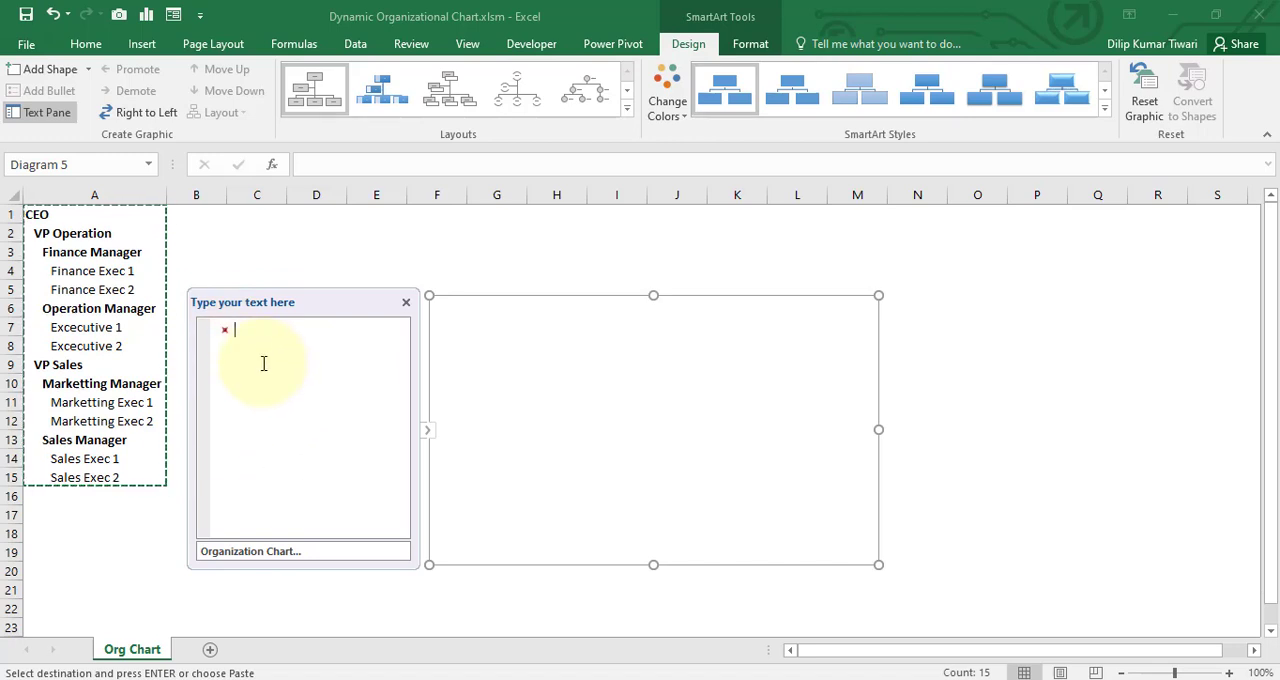
key(ctrl+v)
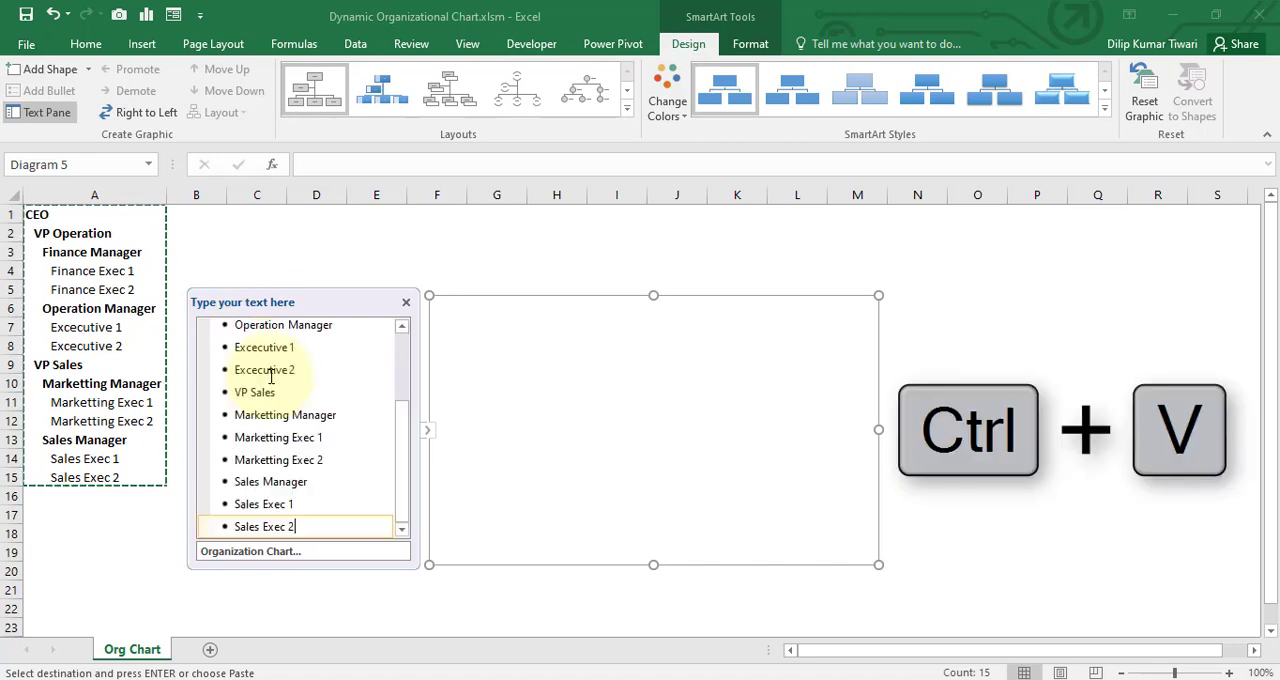
- Paste the list again so all fifteen names appear as flat-row boxes
key(ctrl+v)
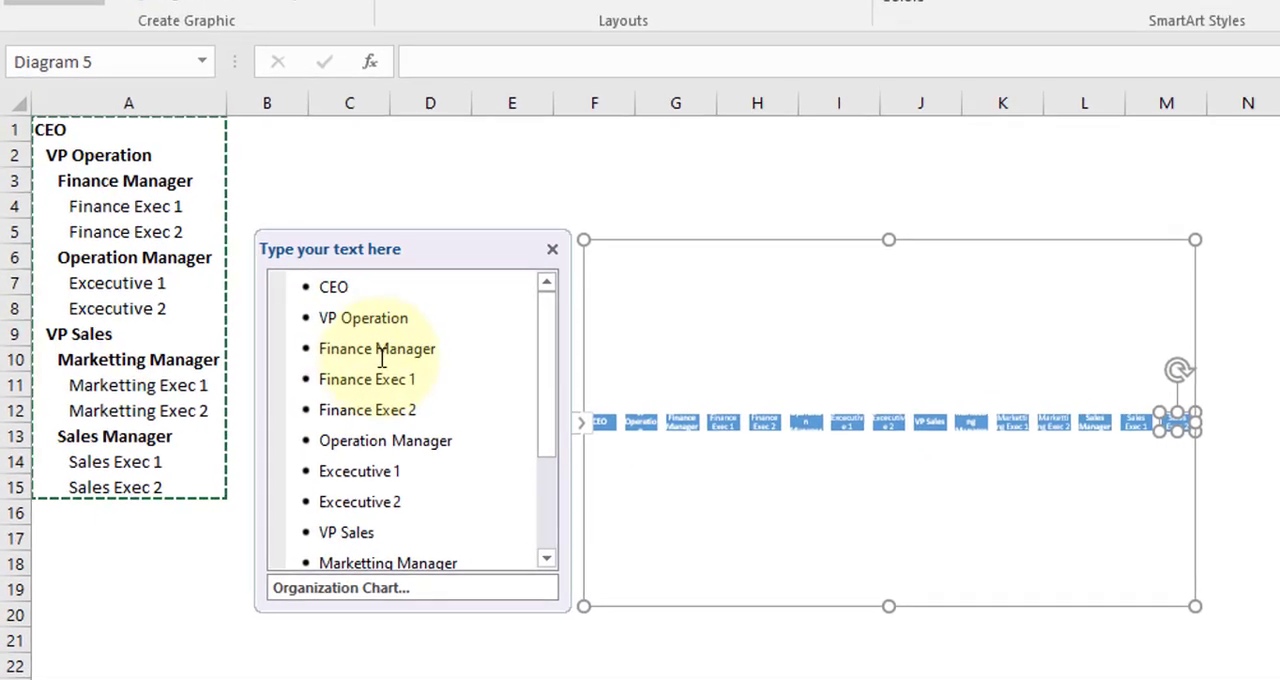
key(Tab)
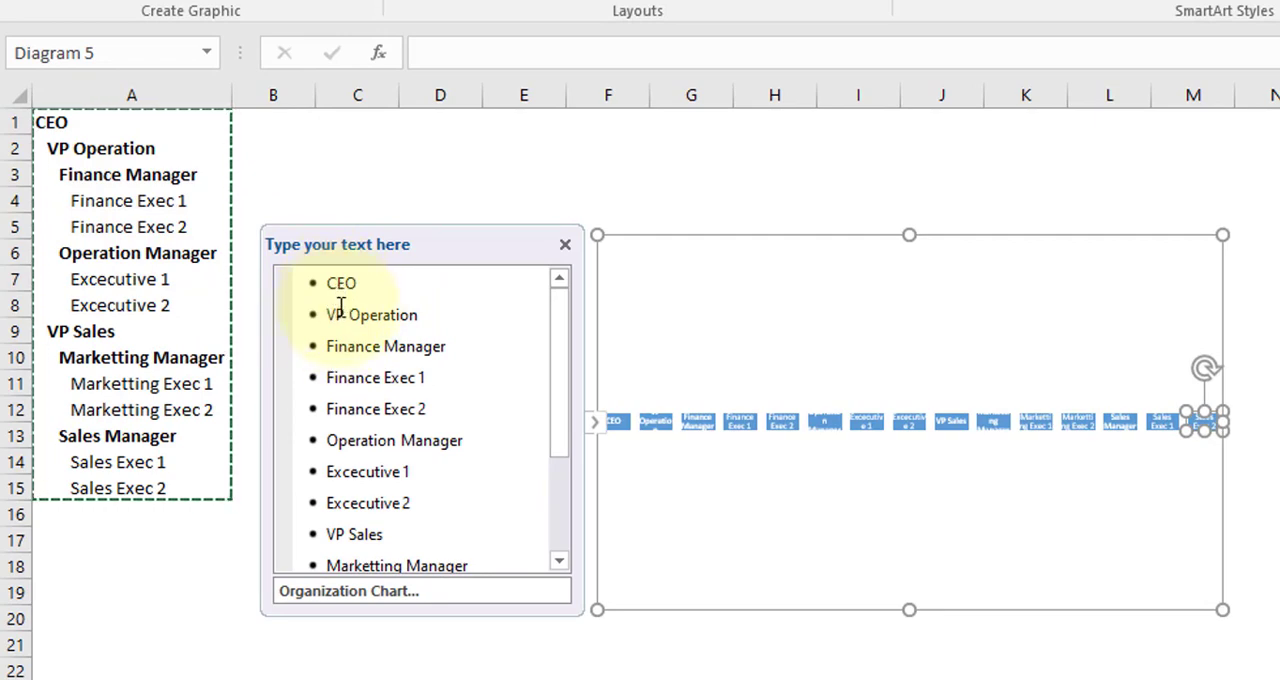
- Demote VP Operation, Finance Manager, Operation Manager and executives to their levels
click(371, 314)
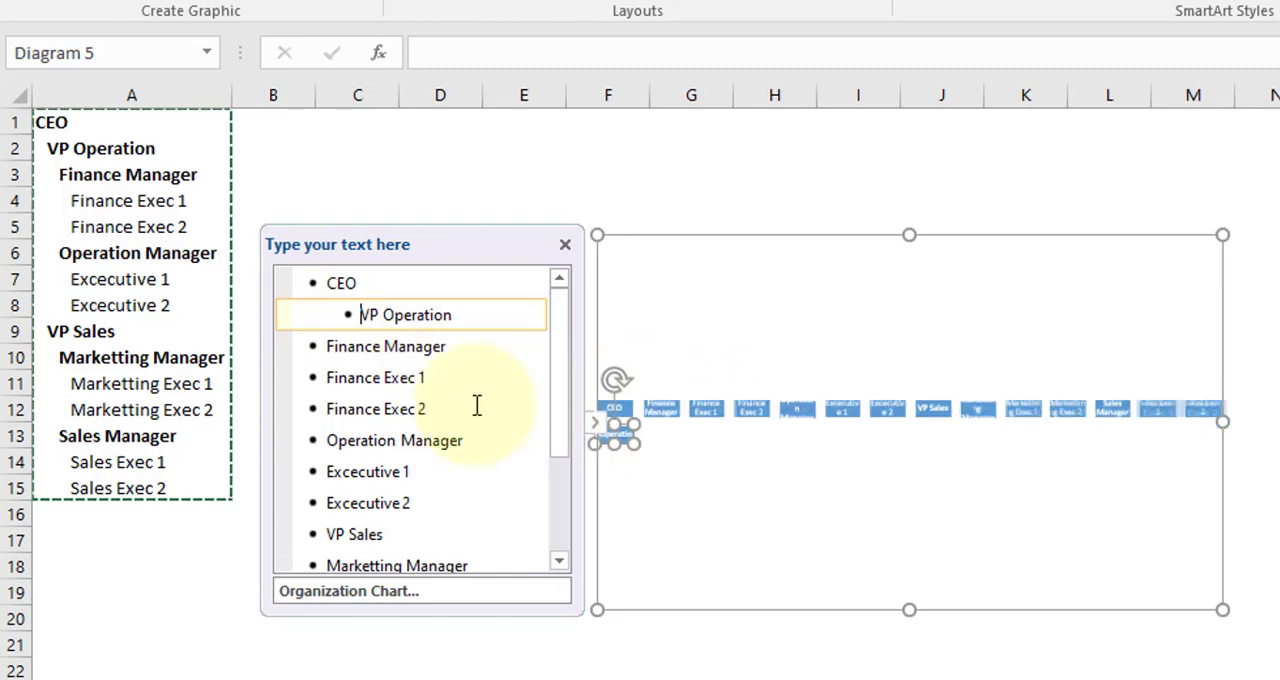
click(385, 346)
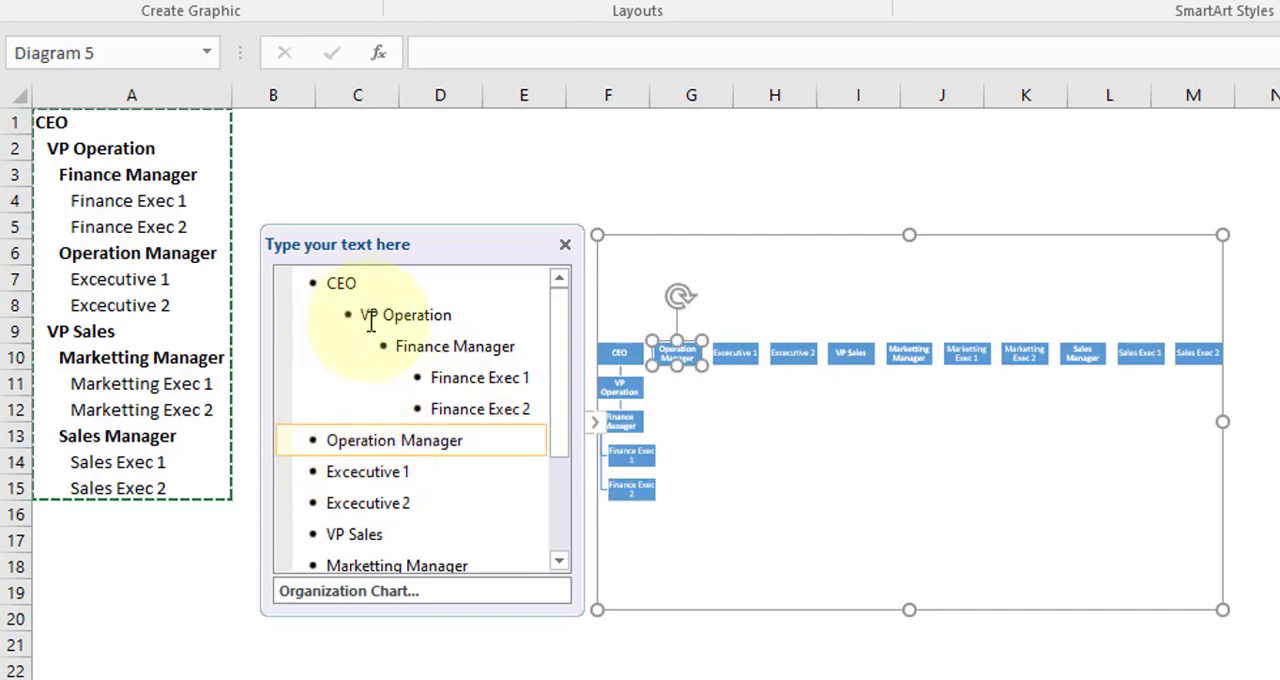
click(428, 440)
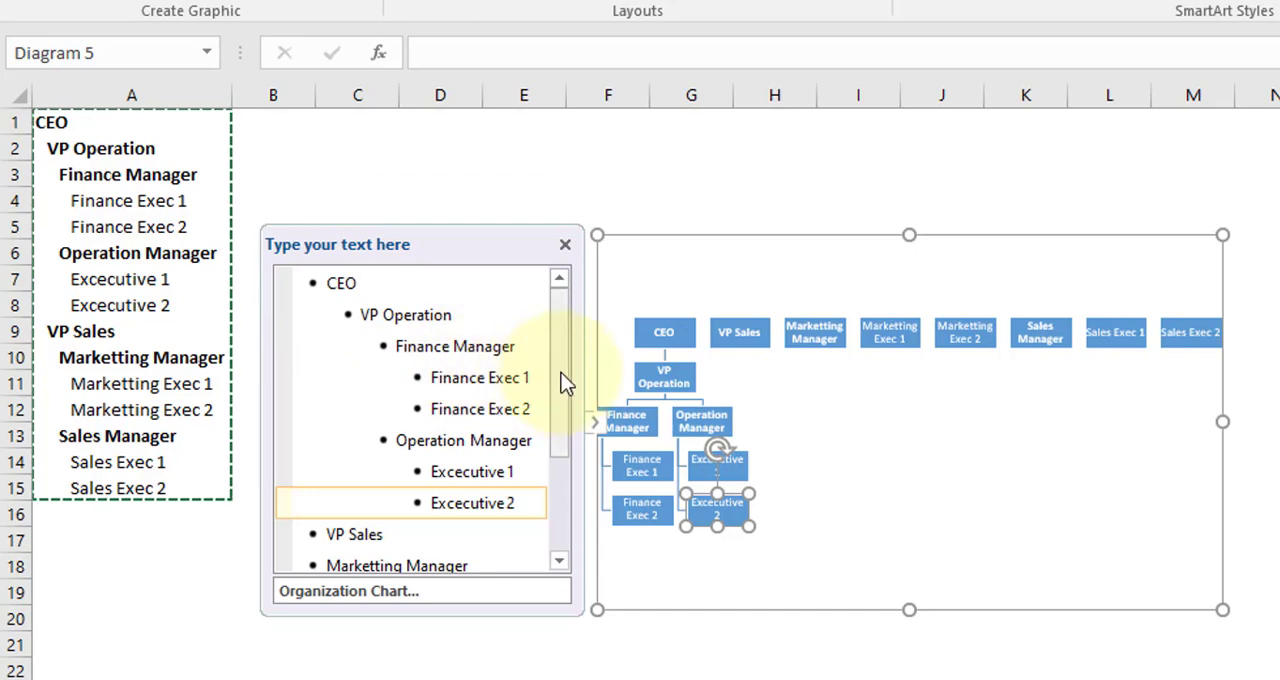
scroll(down, 3)
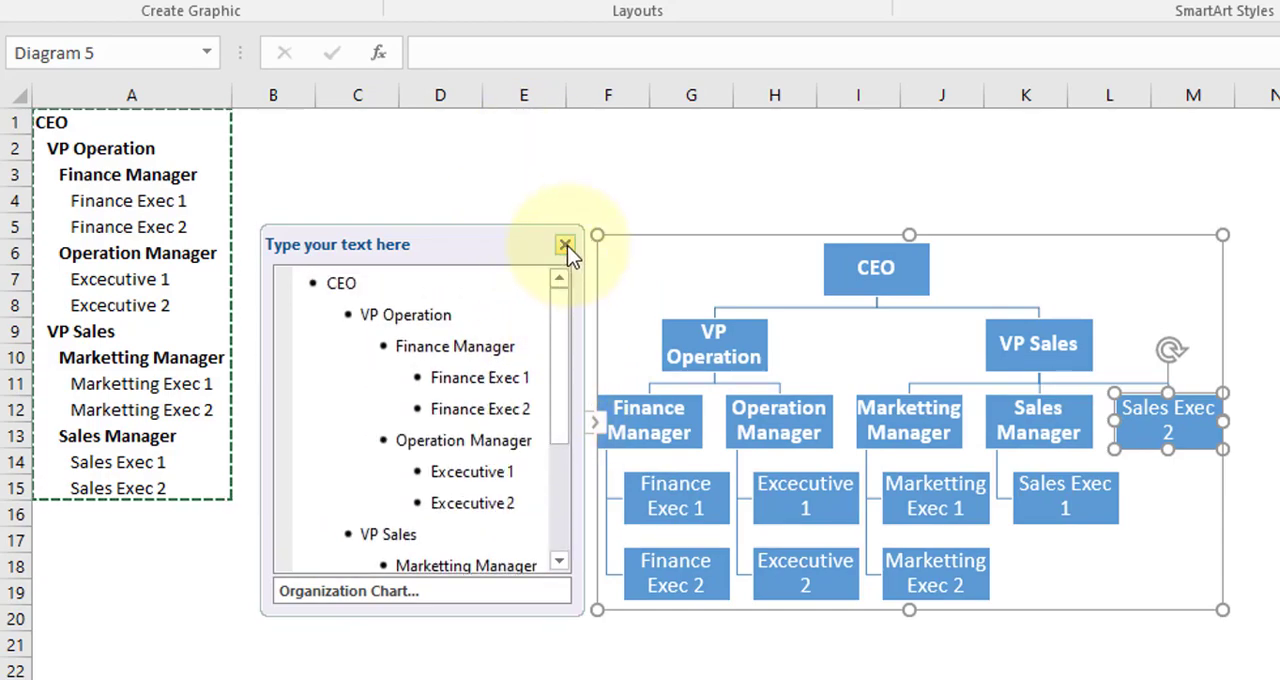
- Close the Text Pane and expand the organization chart Layouts gallery
click(566, 244)
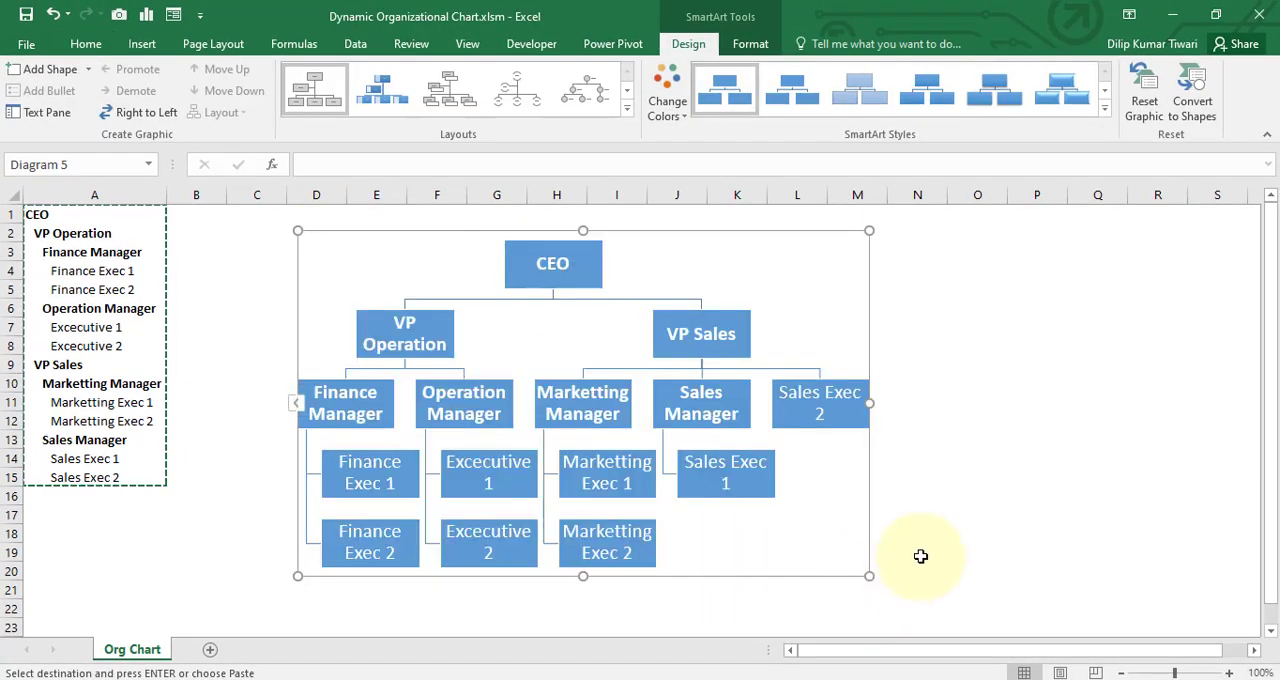
mouse_move(310, 185)
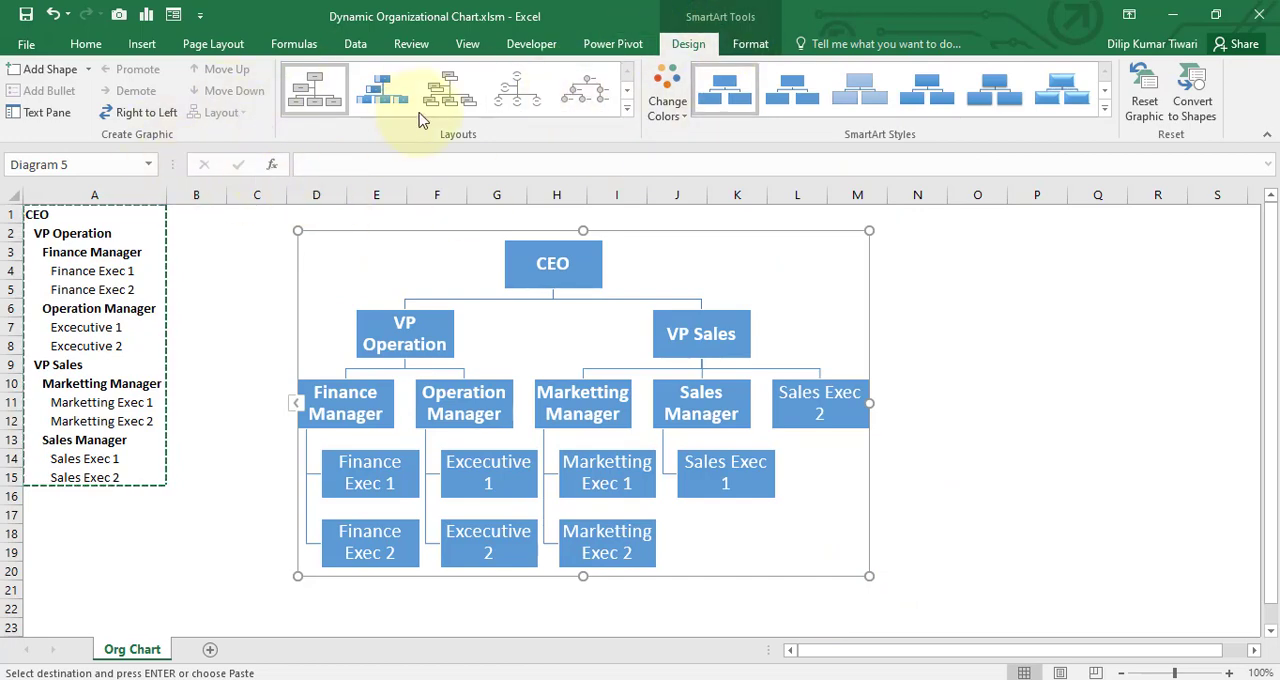
mouse_move(620, 100)
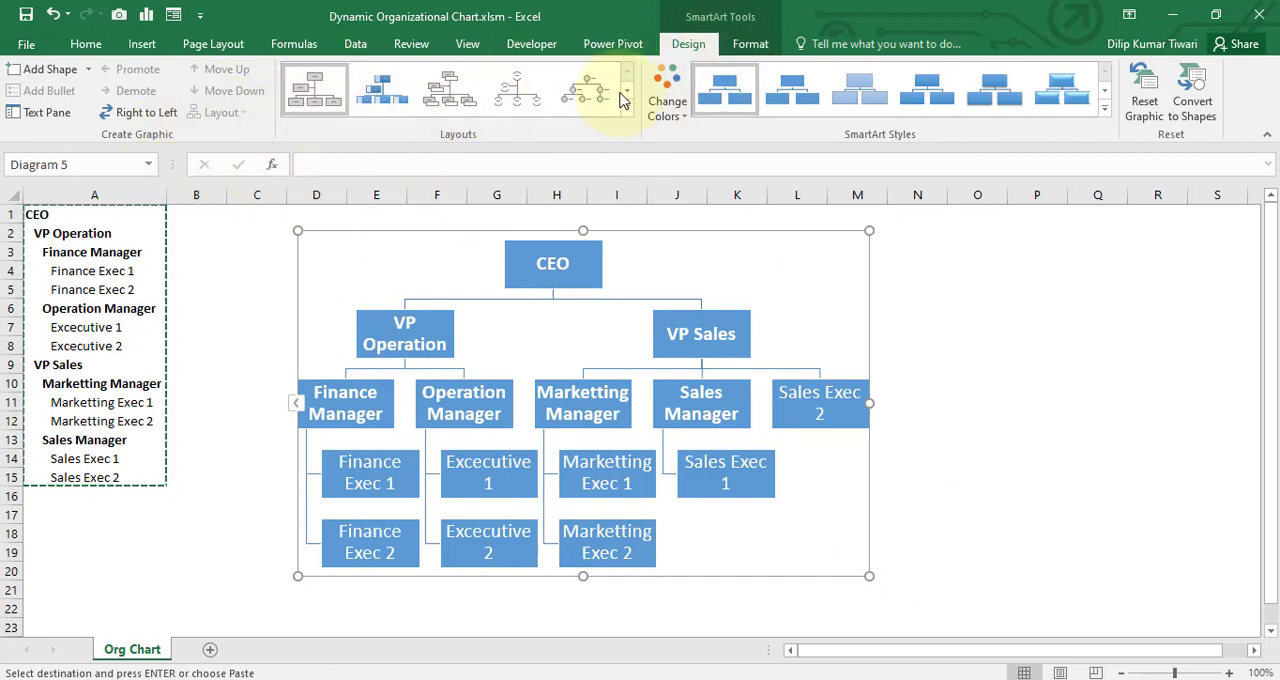
mouse_move(945, 155)
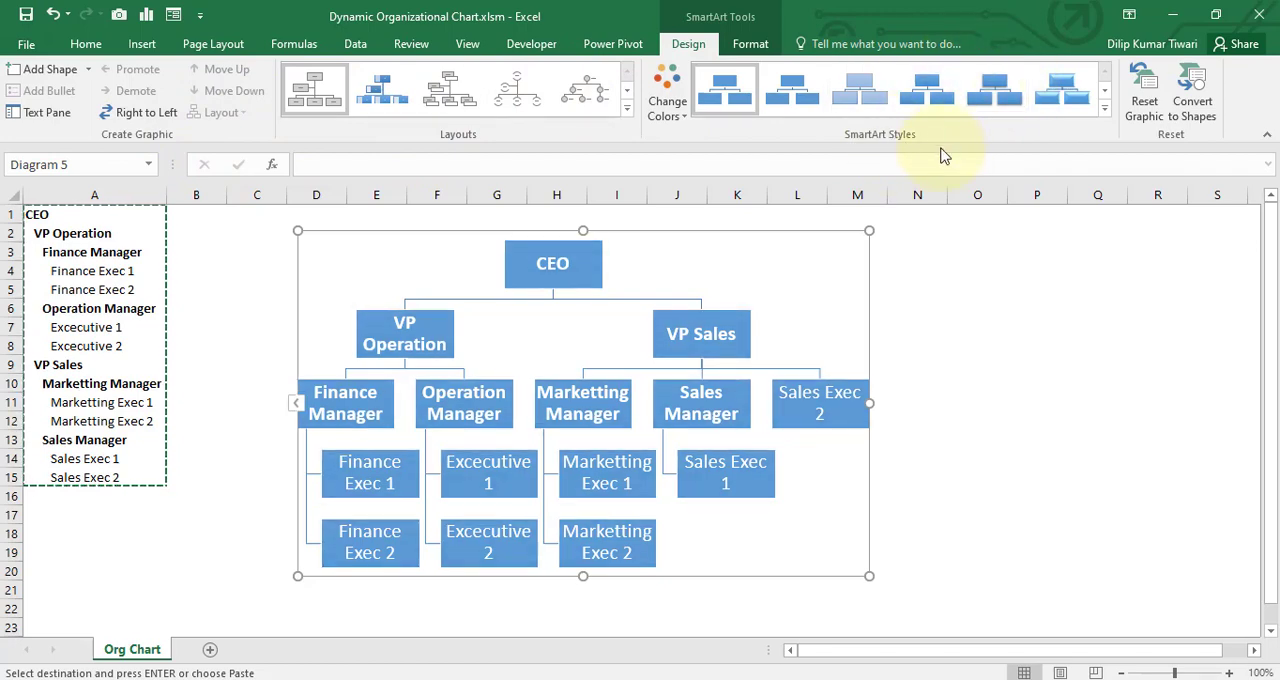
mouse_move(645, 118)
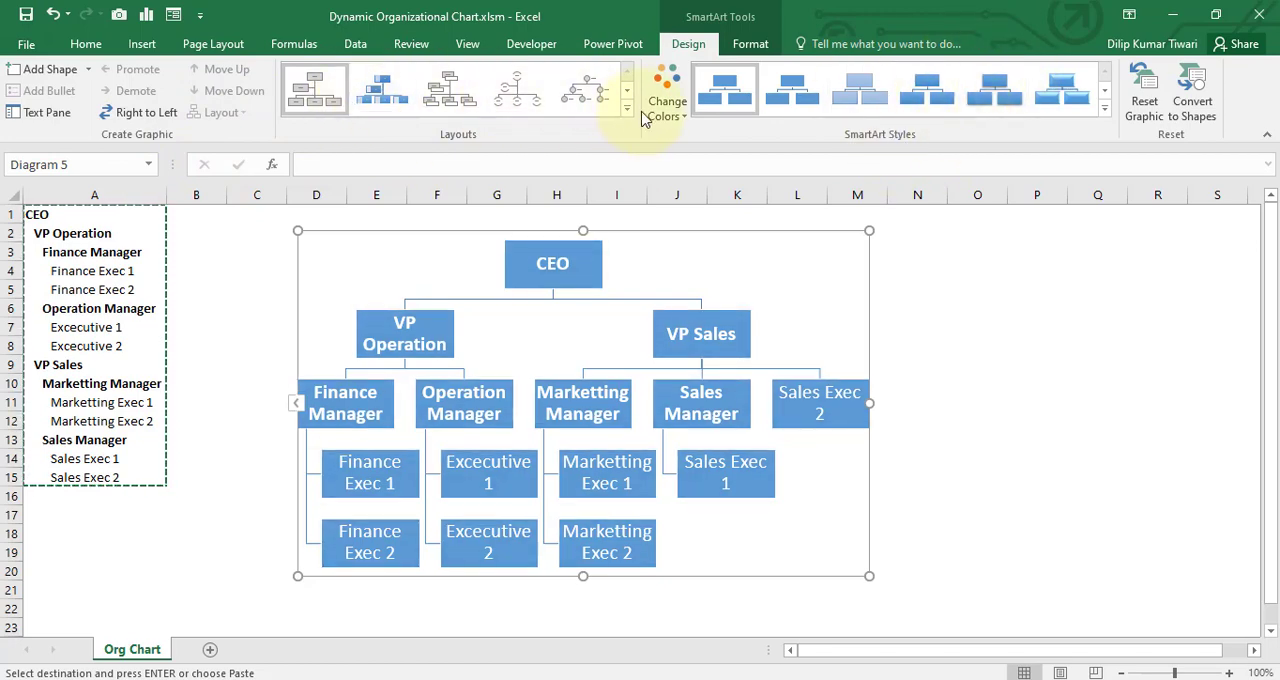
click(627, 105)
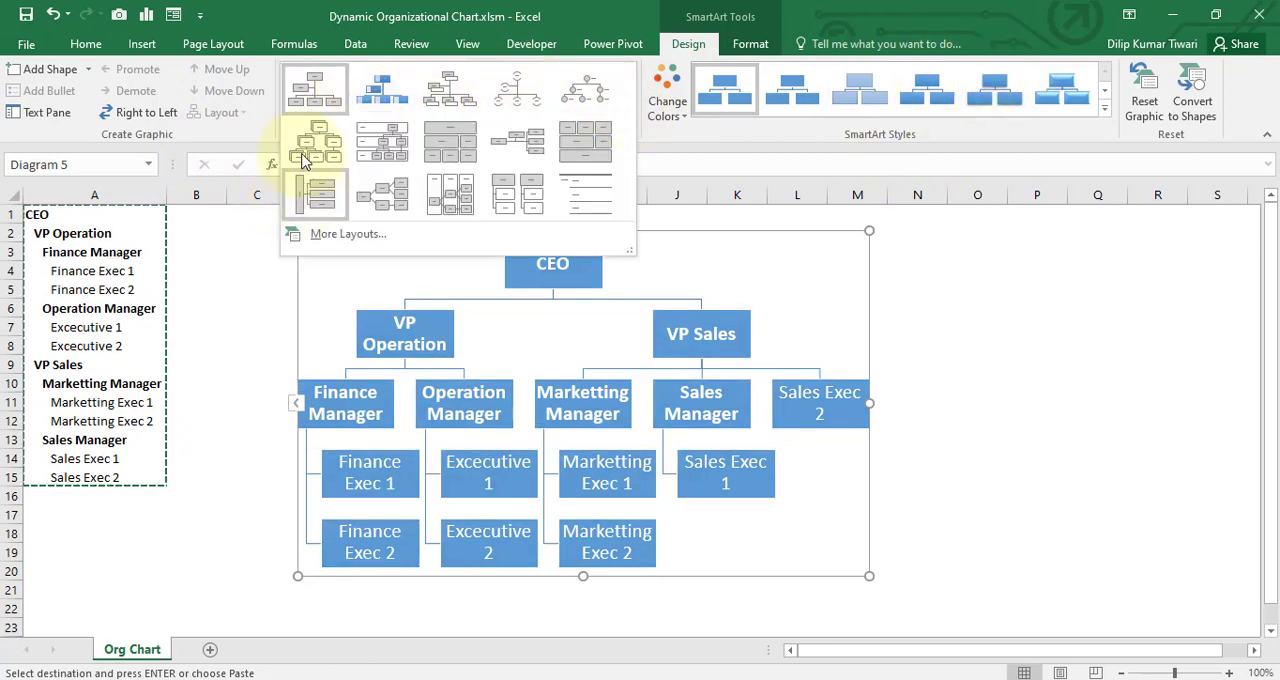
- Expand the SmartArt Styles gallery to view the 3-D style options
click(318, 147)
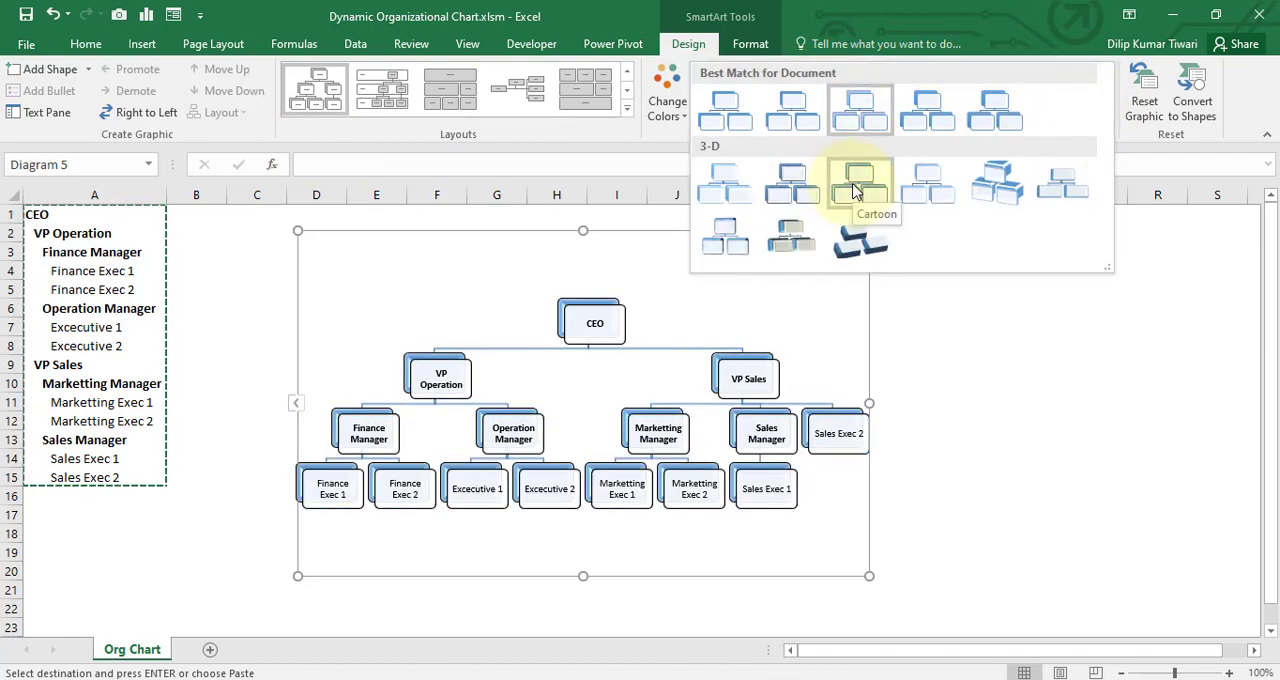
mouse_move(790, 110)
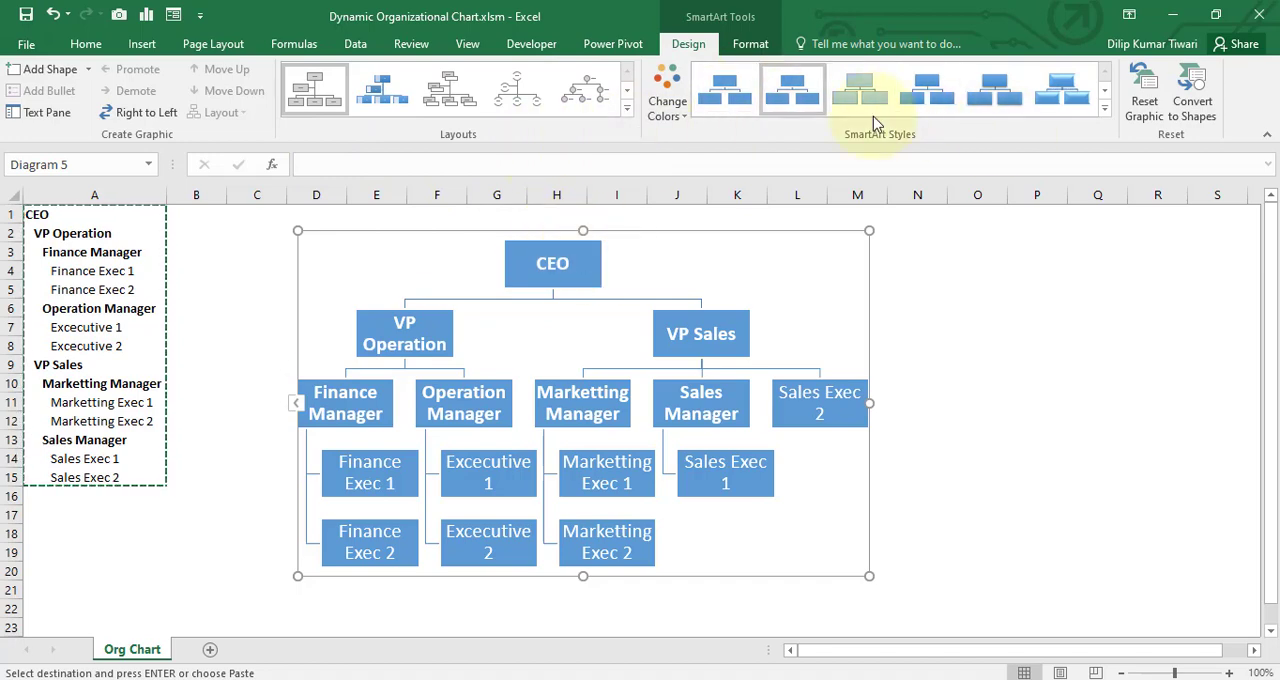
- Apply a gray colour scheme to the org chart boxes
click(667, 95)
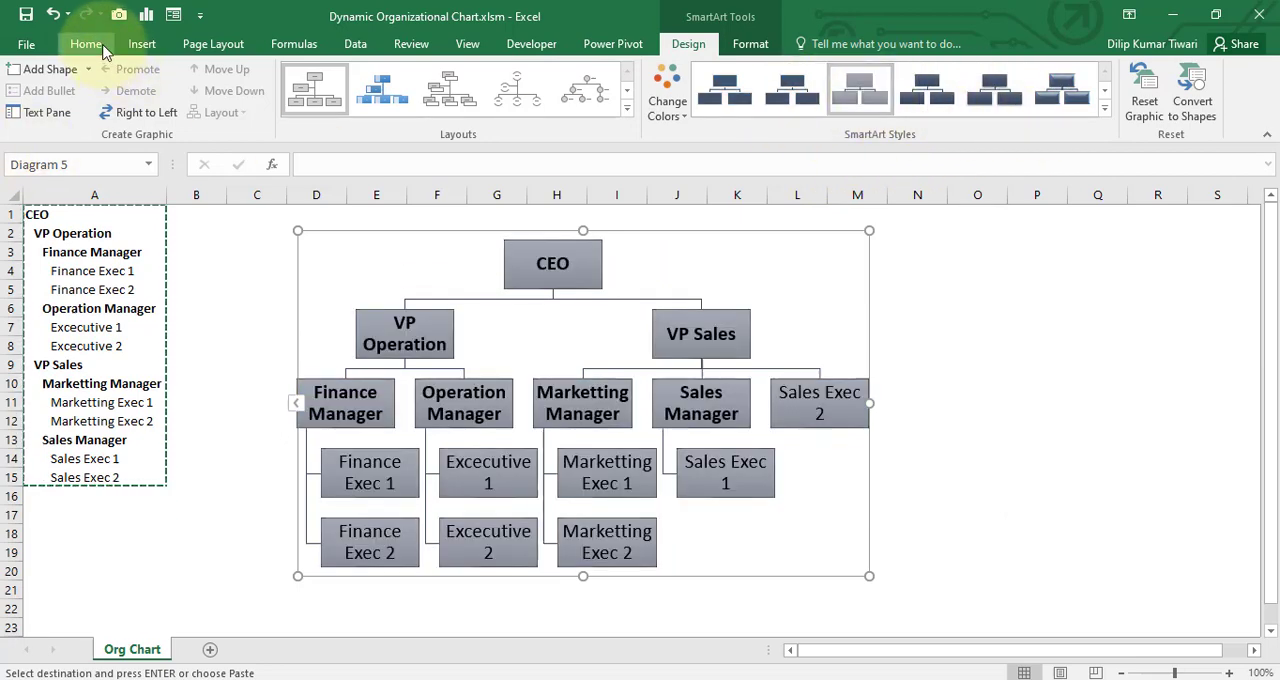
- Switch to the Home tab's text formatting commands to shrink the box labels' font
click(85, 43)
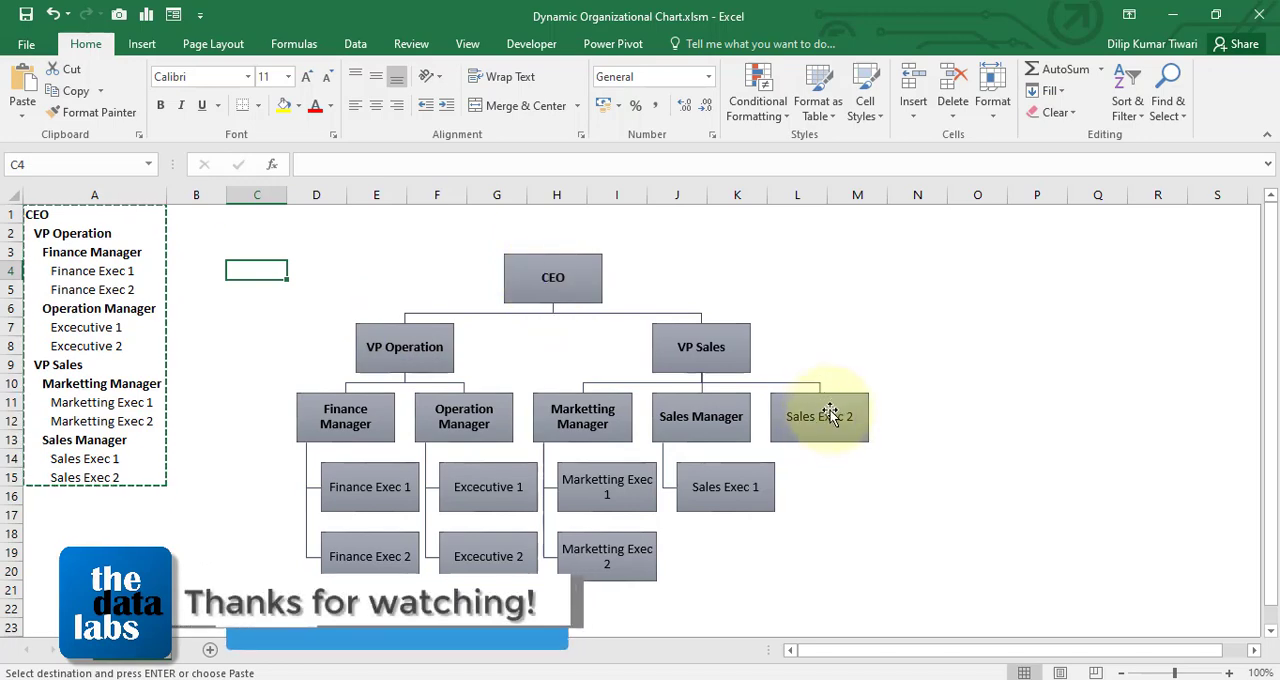
- Select the misplaced Sales Exec 2 box to move it under Sales Manager
click(819, 416)
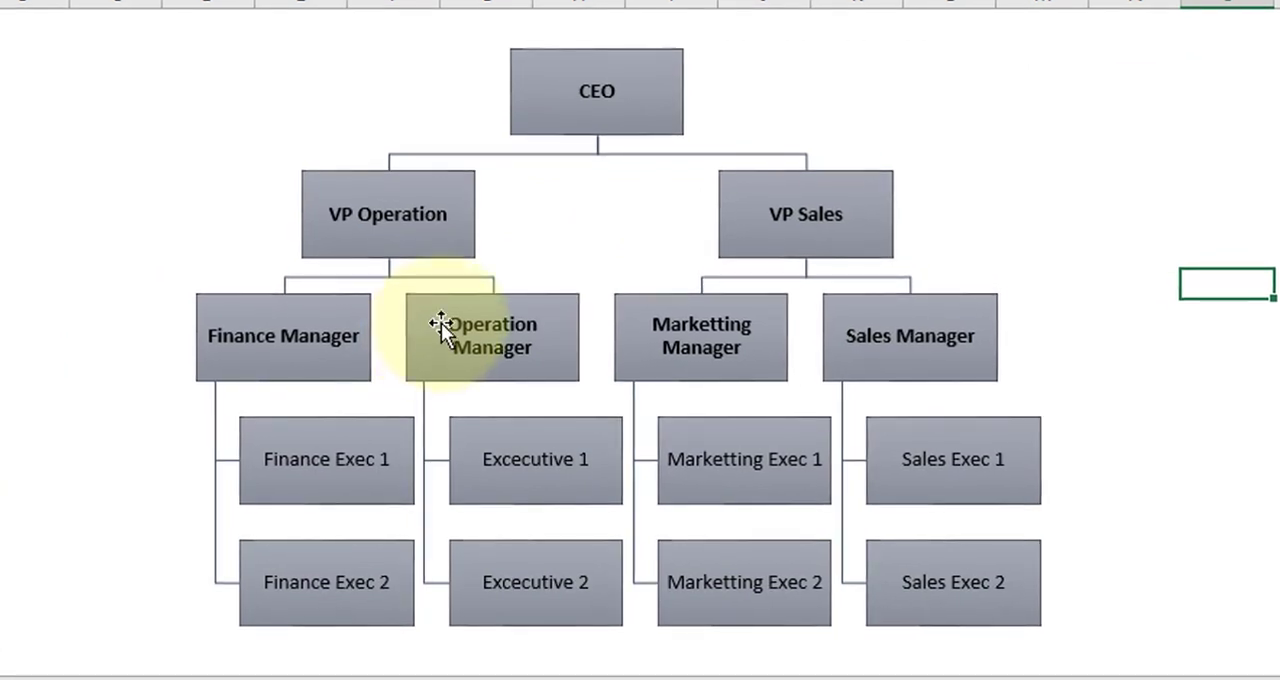
scroll(up, 3)
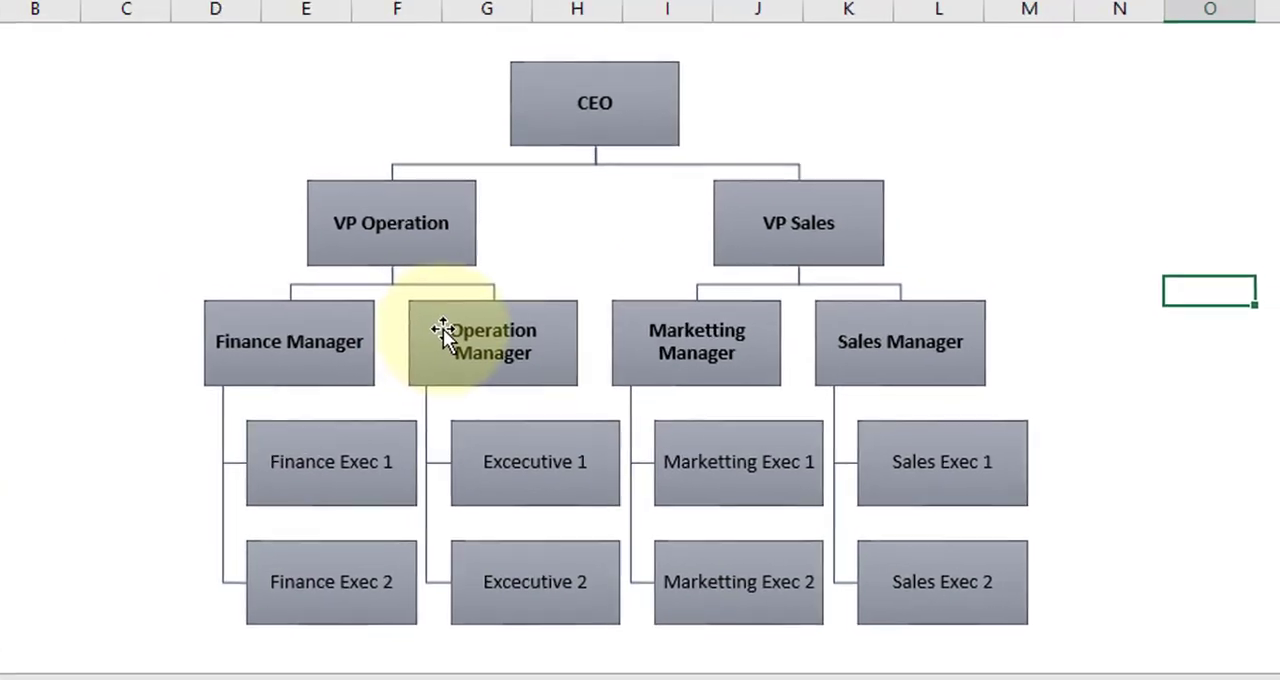